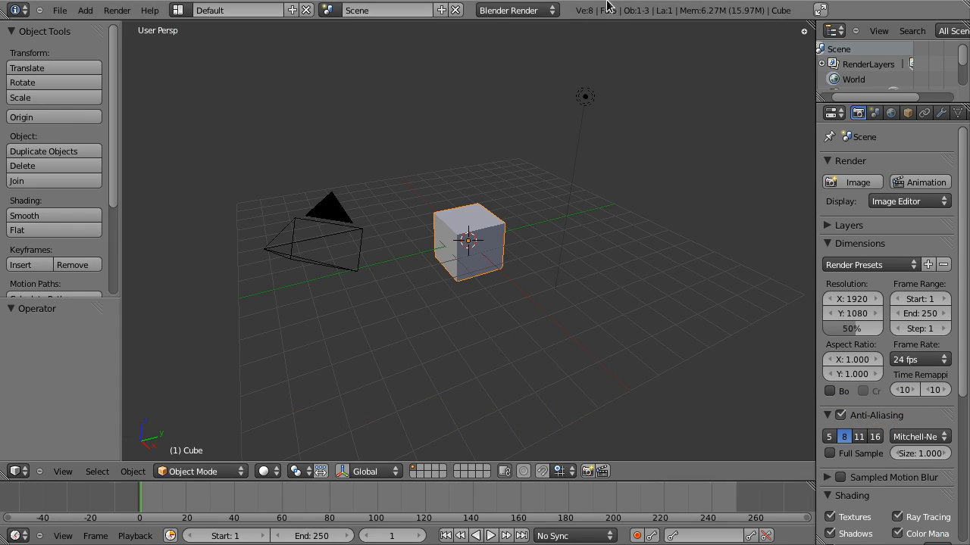
Add the lamp to the cube selection so both can be deleted.
click(585, 97)
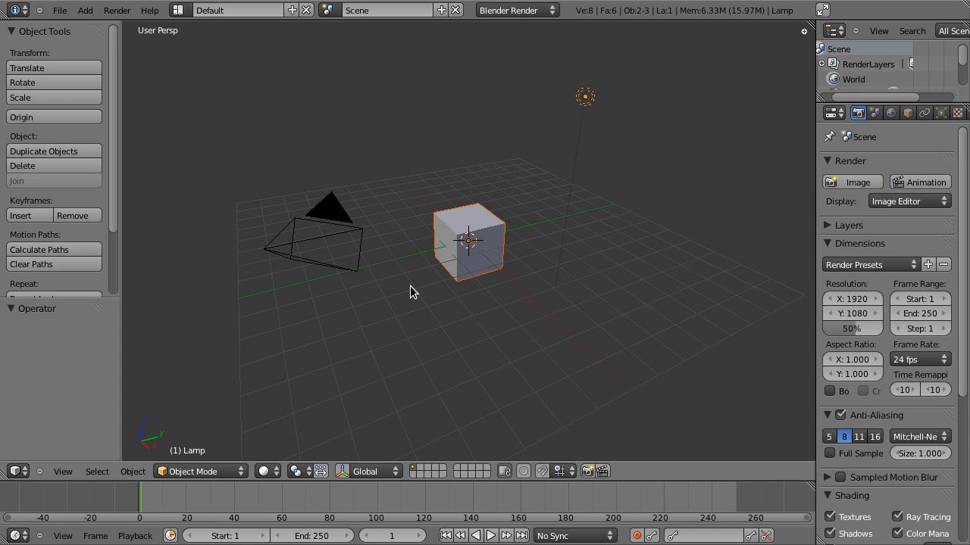
mouse_move(474, 241)
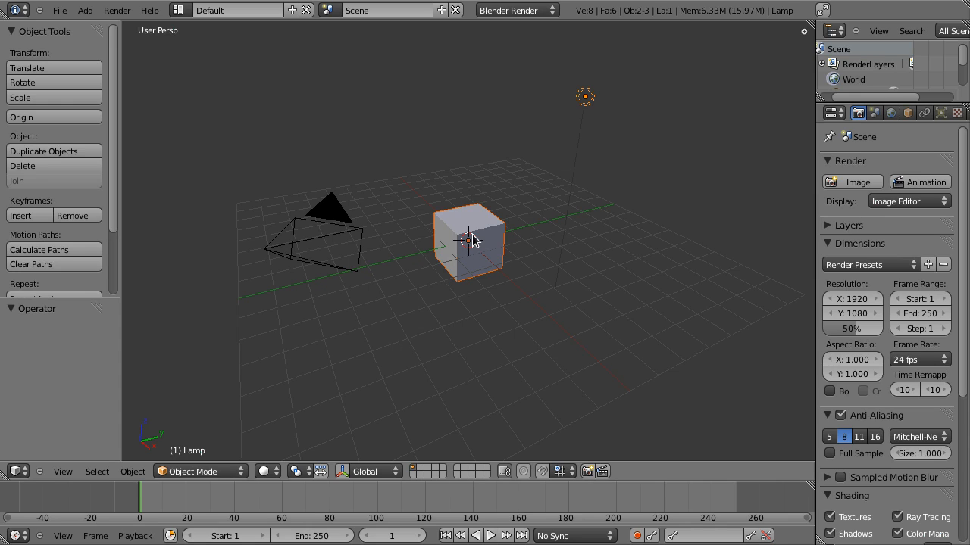
mouse_move(477, 250)
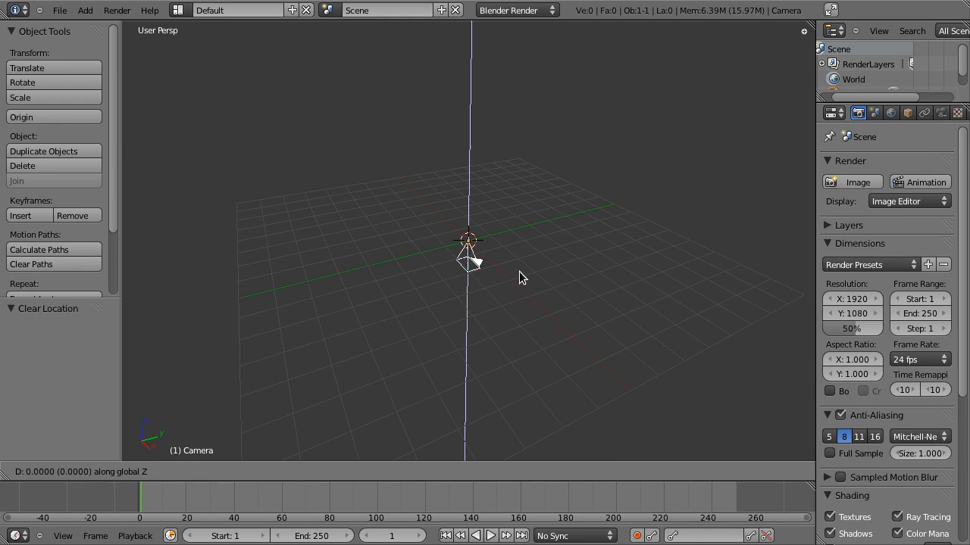
Drag the camera straight up along Z to a height of 5.21.
drag(468, 261, 471, 121)
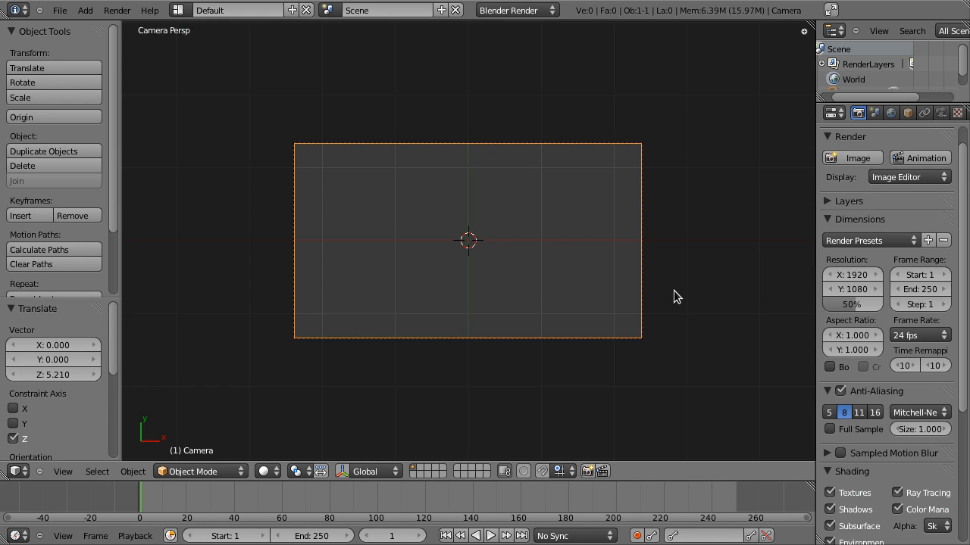
mouse_move(840, 175)
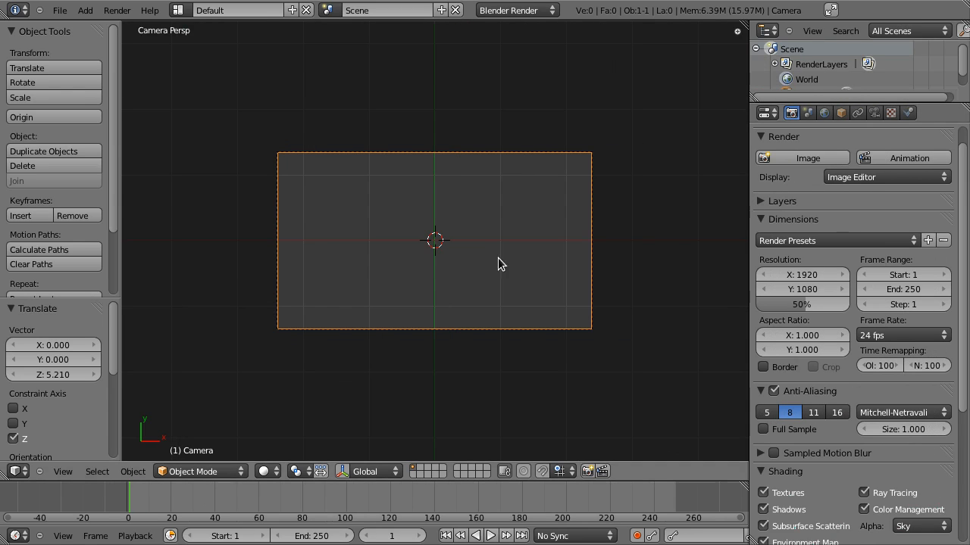
Add a Plane mesh at the scene origin from the Add menu.
click(85, 9)
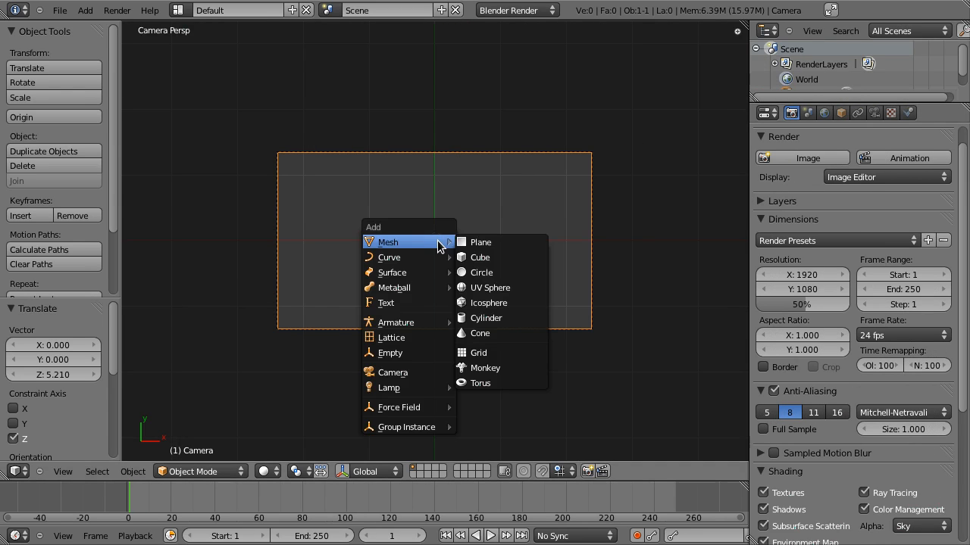
click(480, 241)
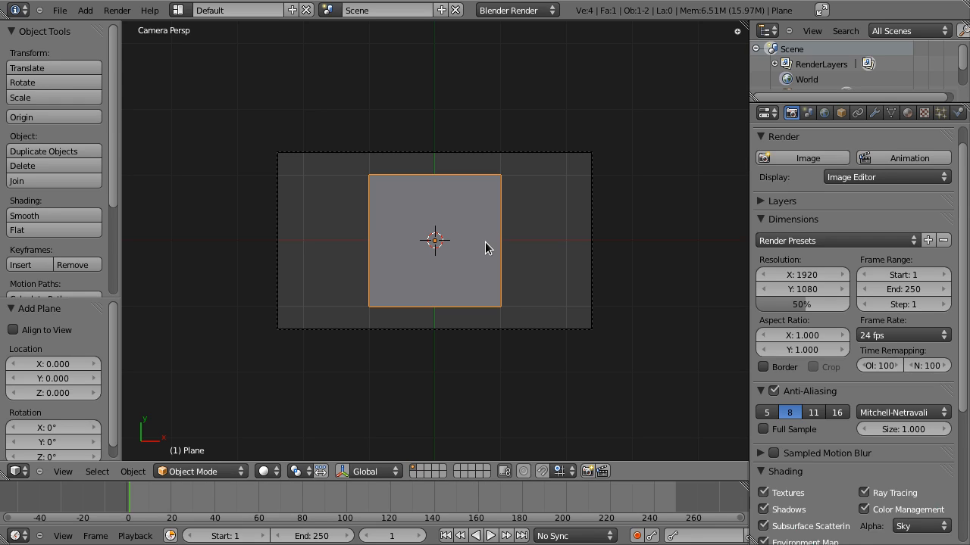
mouse_move(787, 147)
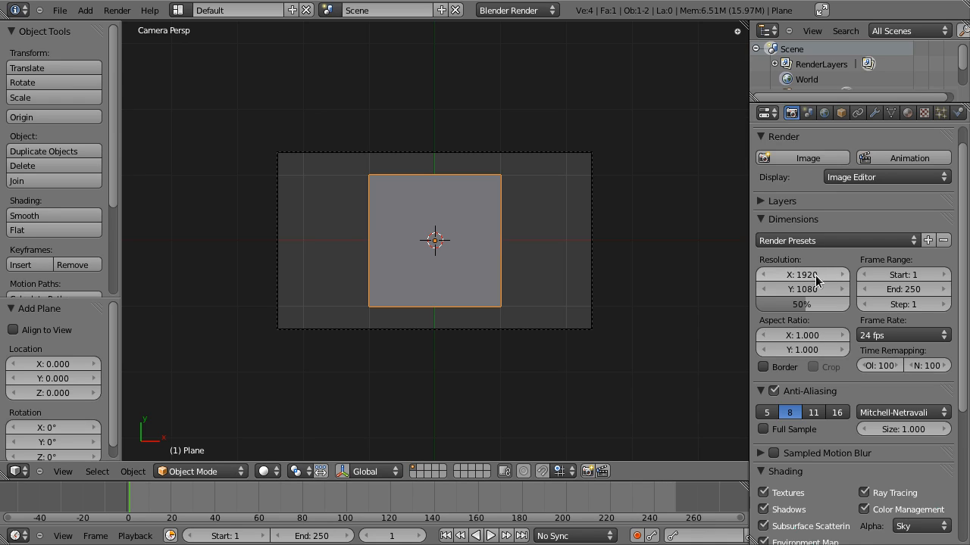
Set render resolution to 1024 × 768 at 100% and render a test image.
click(801, 275)
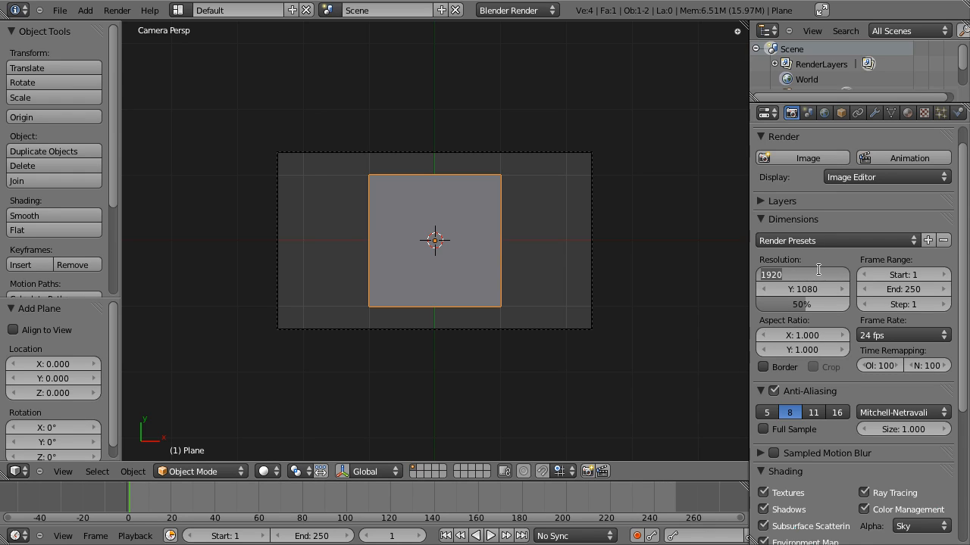
text(1024)
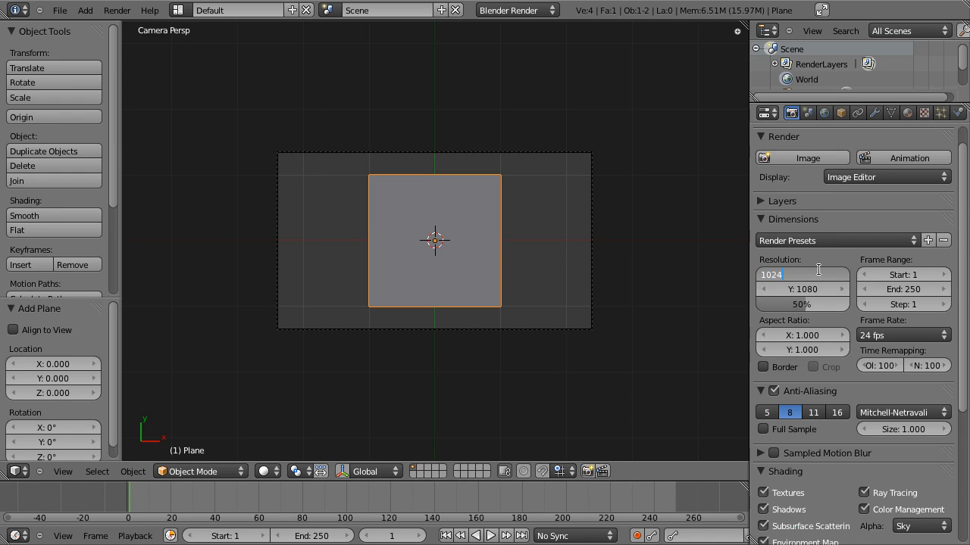
click(801, 274)
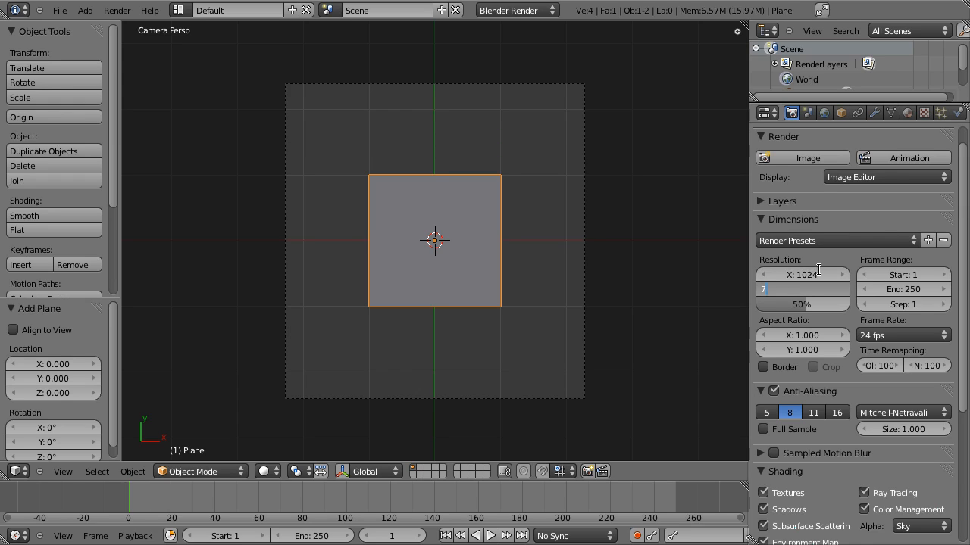
text(687)
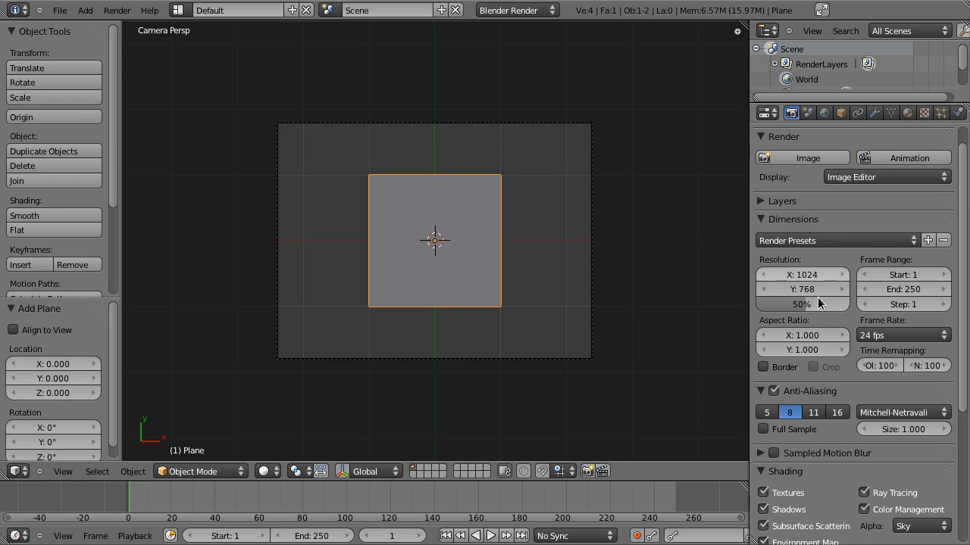
click(801, 304)
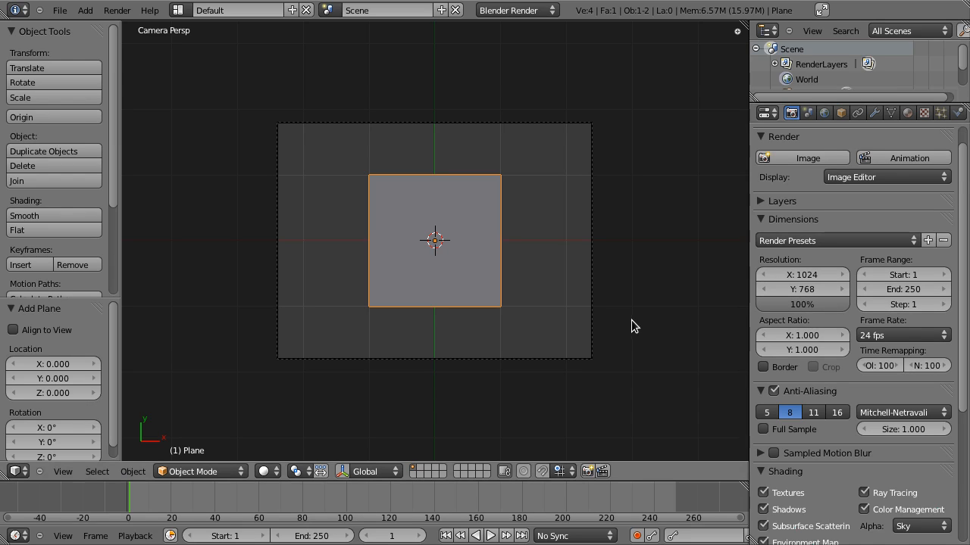
mouse_move(803, 250)
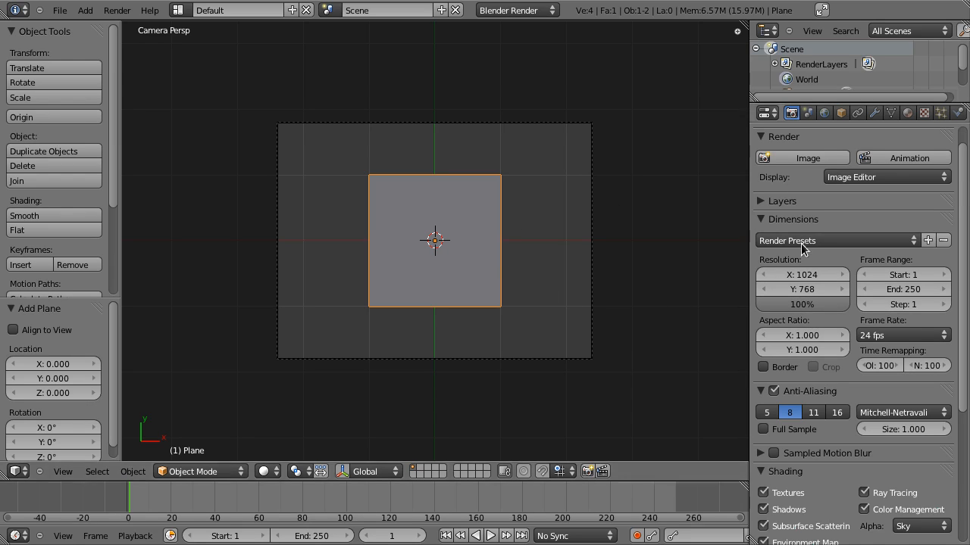
mouse_move(827, 144)
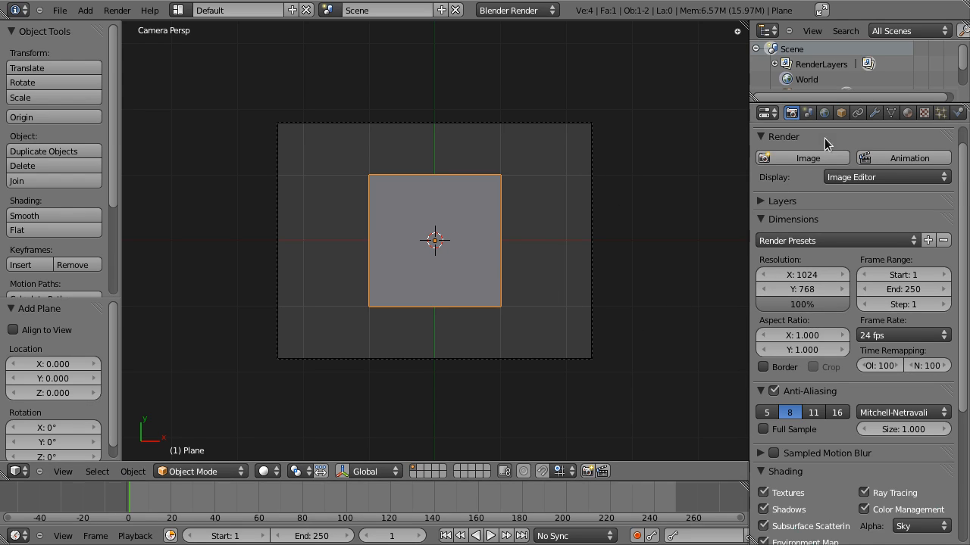
mouse_move(807, 158)
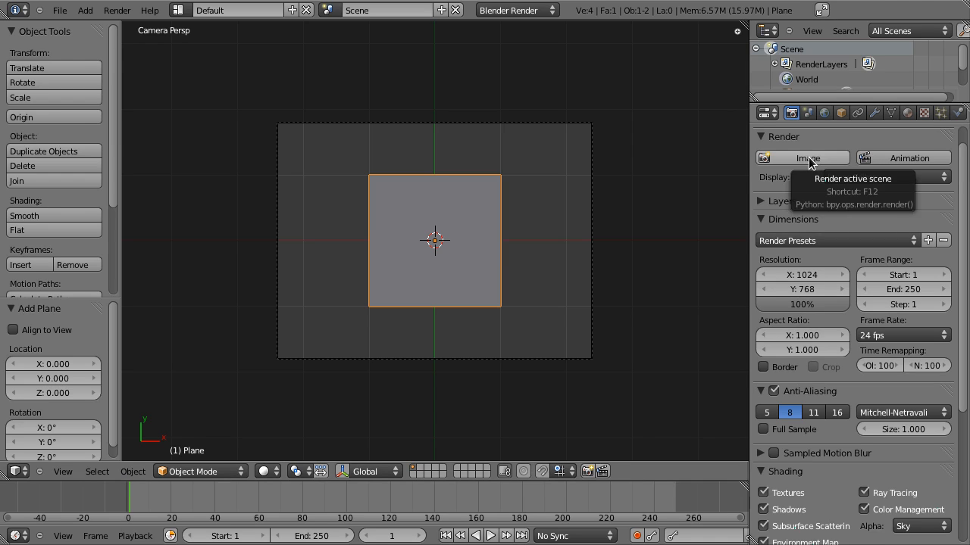
click(801, 157)
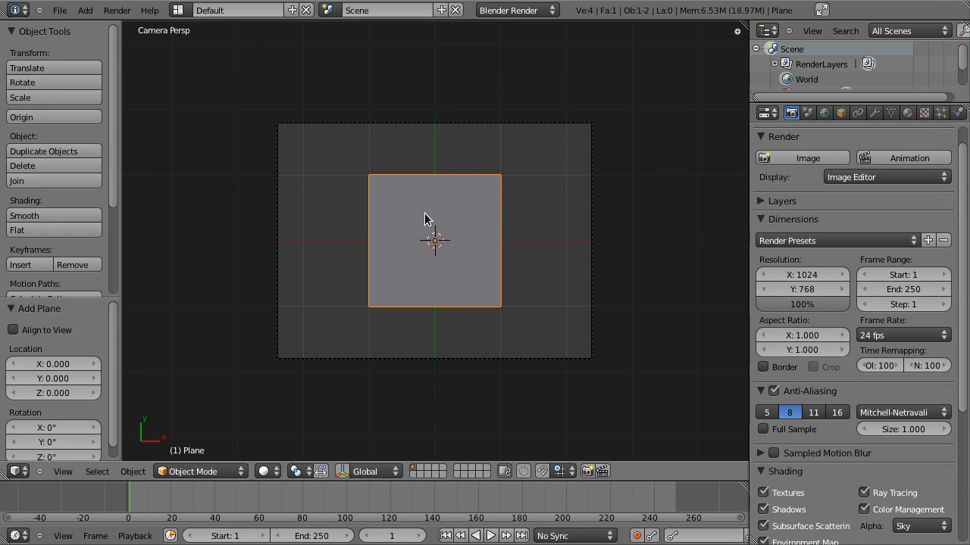
mouse_move(537, 209)
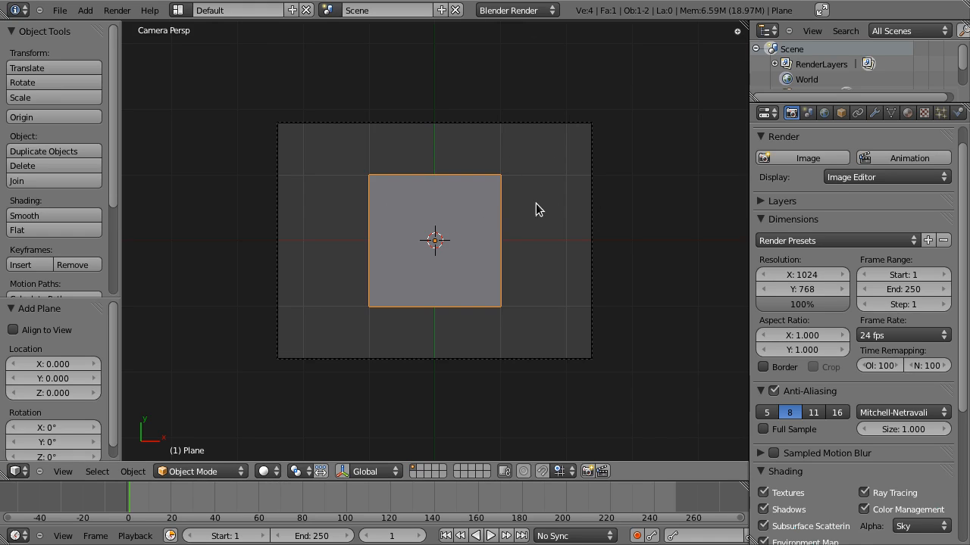
mouse_move(531, 210)
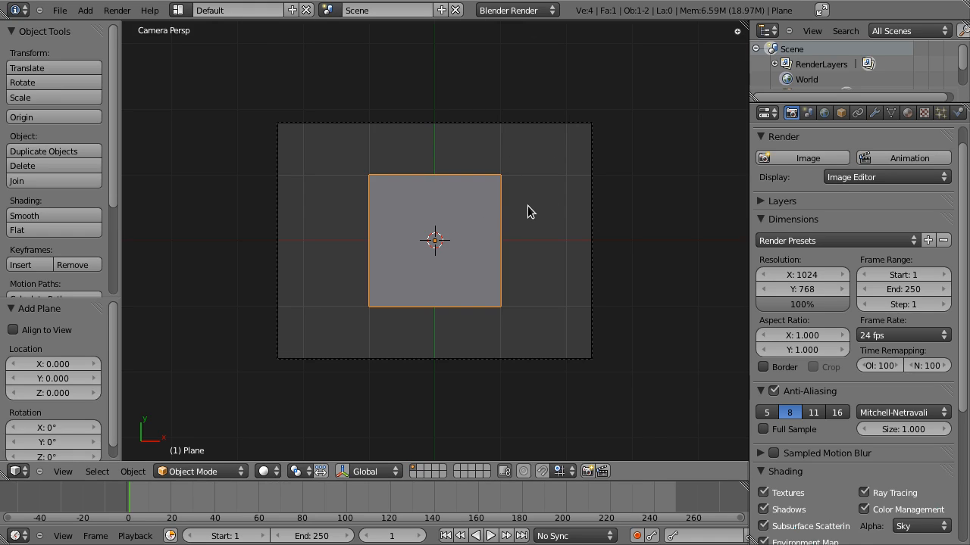
mouse_move(697, 181)
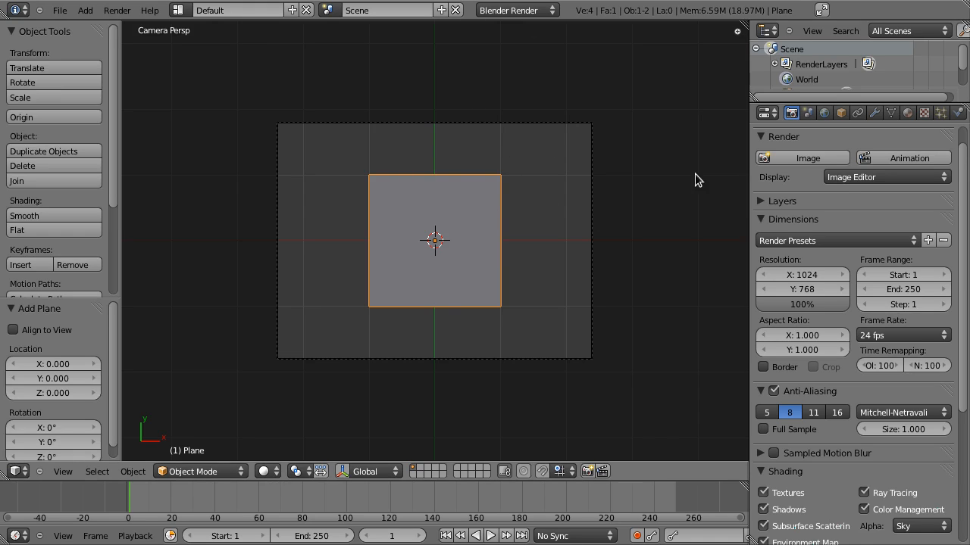
Create Material.001 on the plane and toggle its preview between plane and sphere.
click(907, 112)
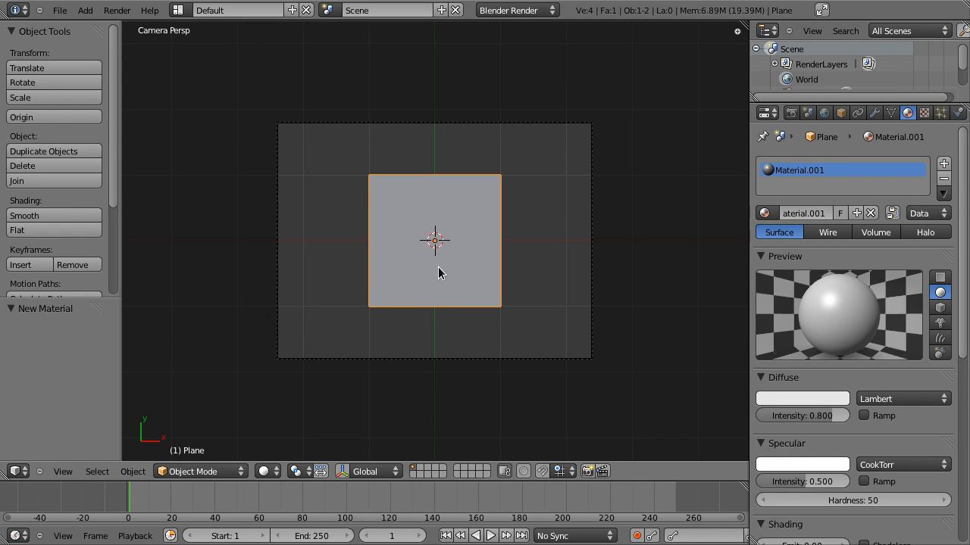
mouse_move(833, 307)
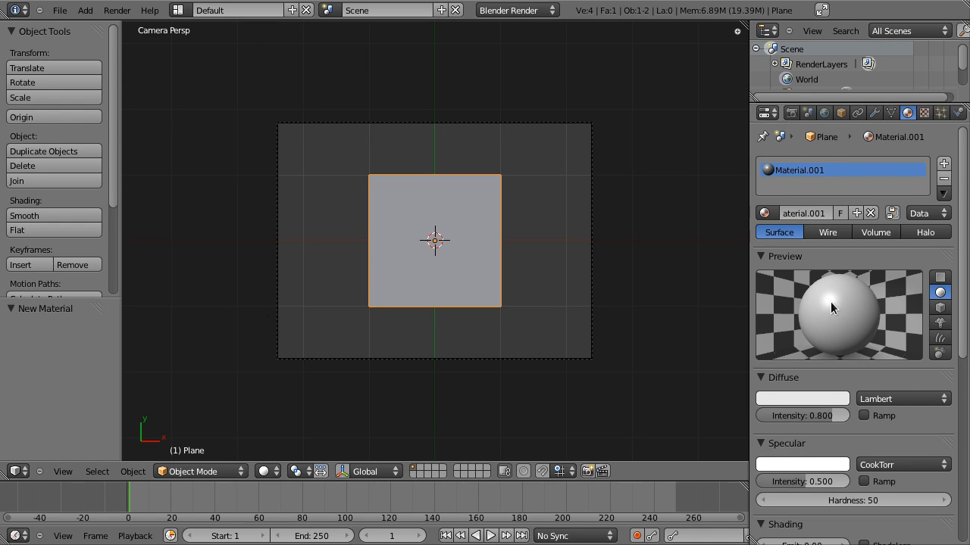
click(939, 277)
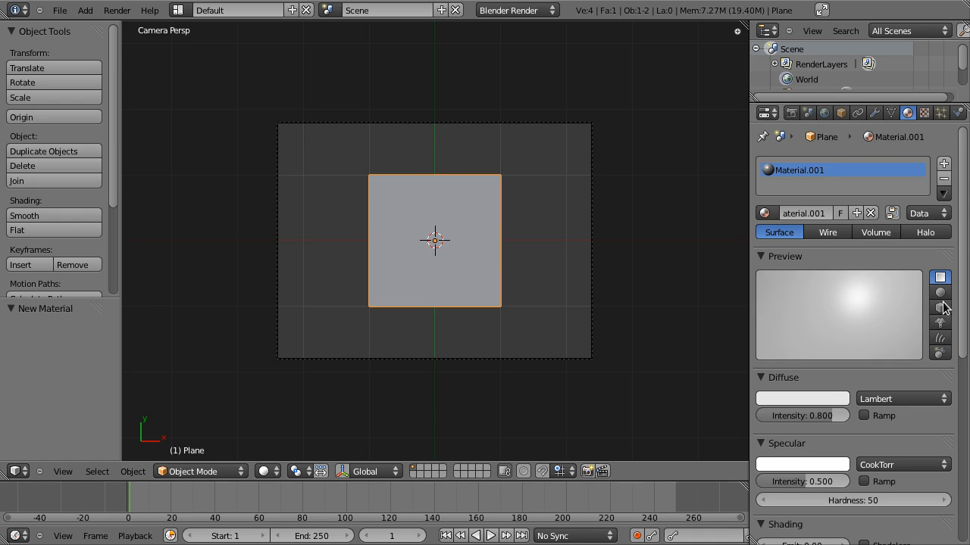
click(940, 293)
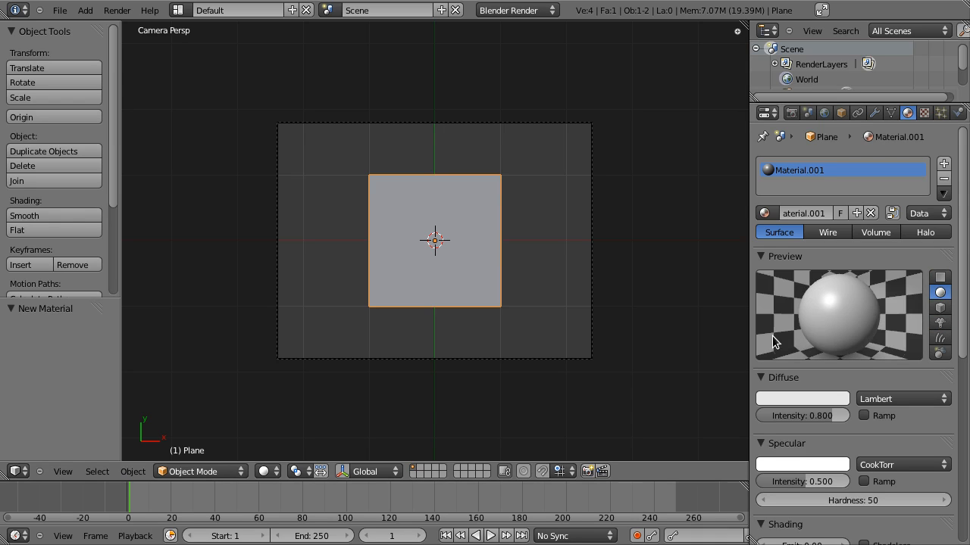
mouse_move(833, 308)
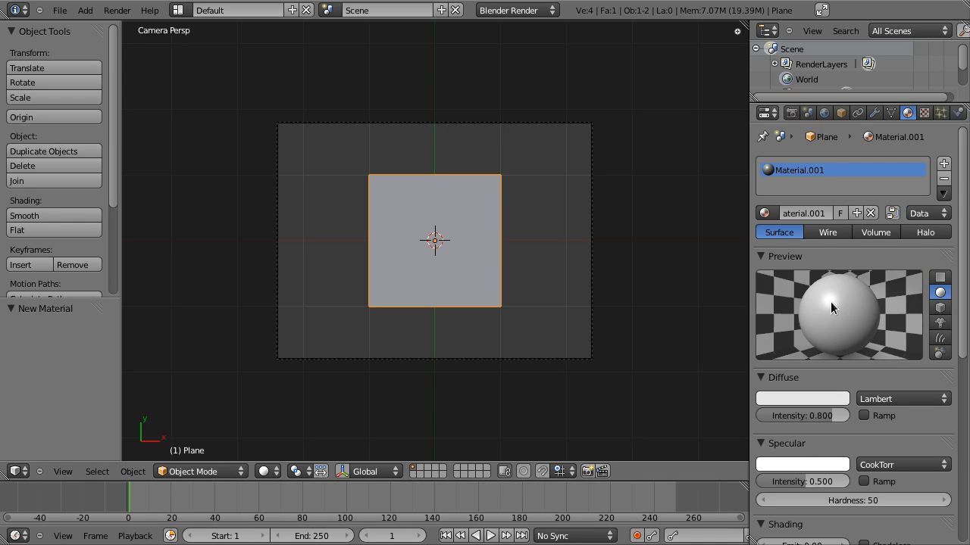
mouse_move(925, 369)
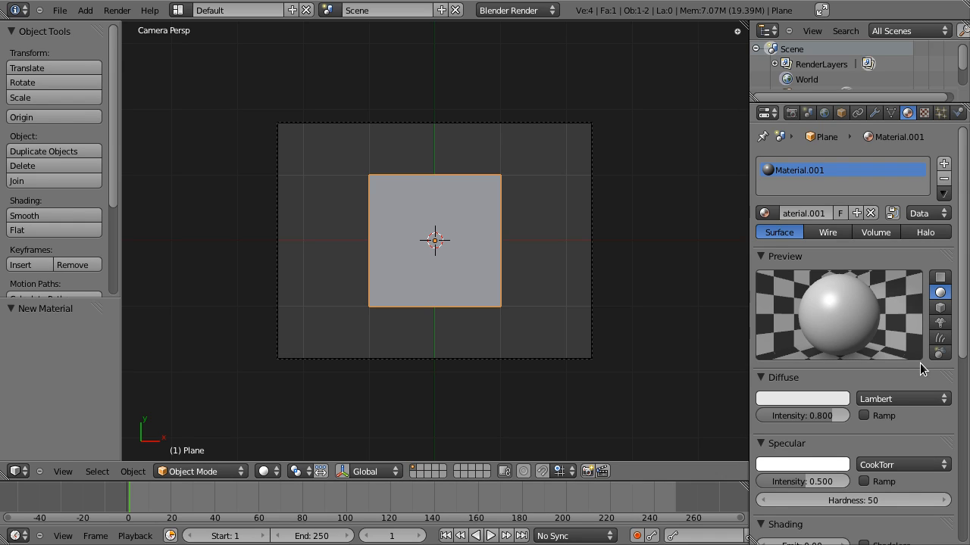
mouse_move(930, 449)
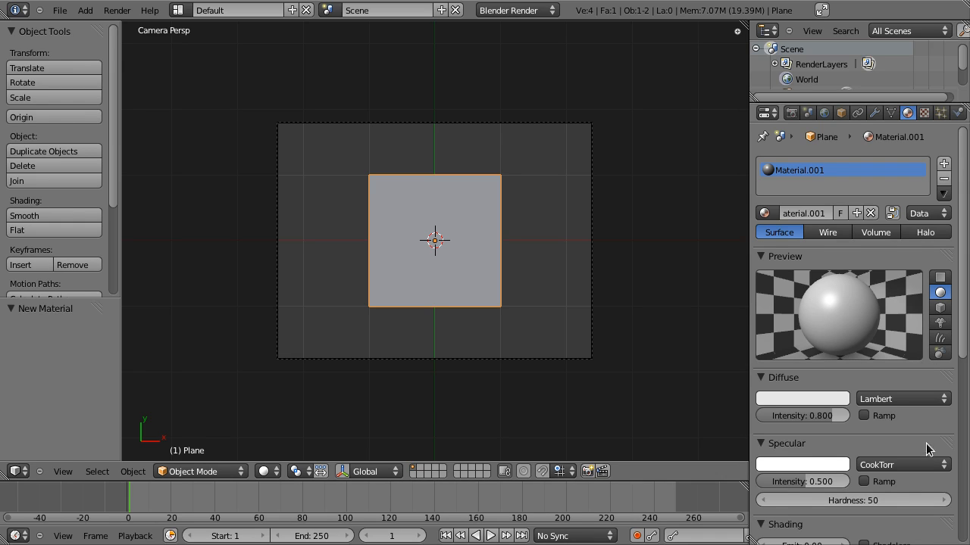
scroll(down, 3)
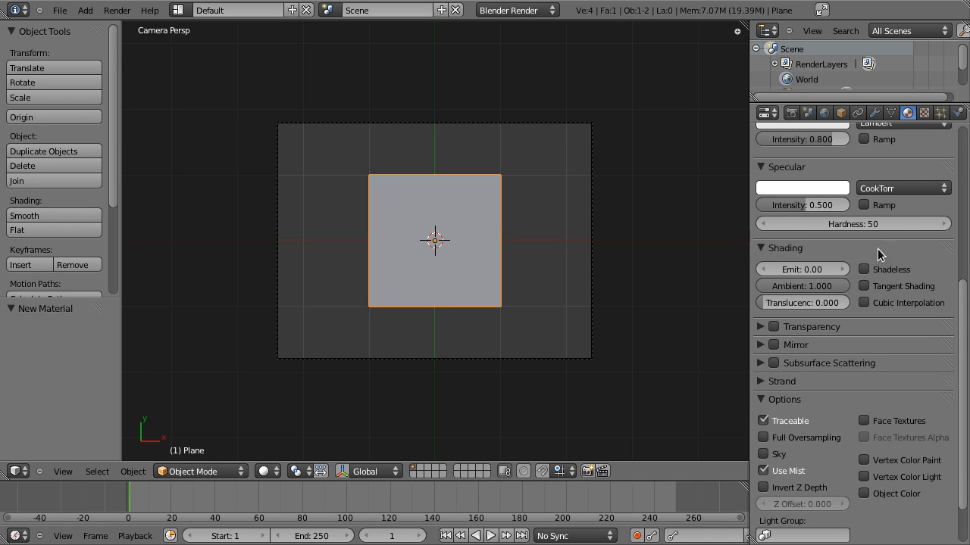
mouse_move(880, 269)
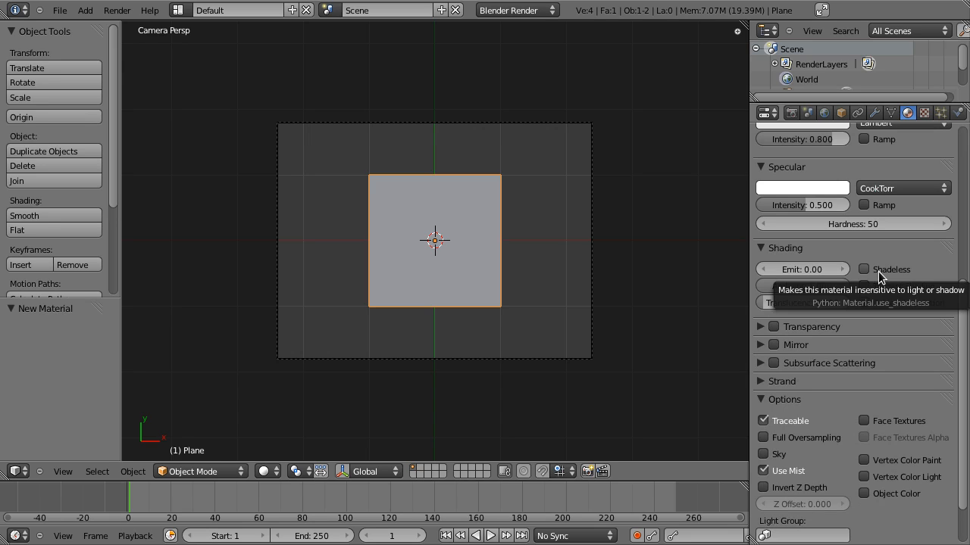
click(863, 269)
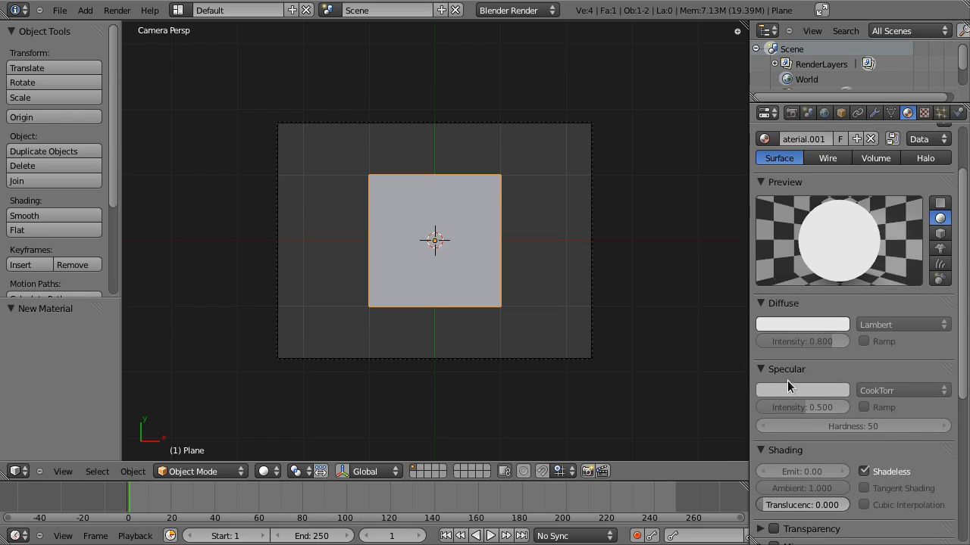
mouse_move(879, 256)
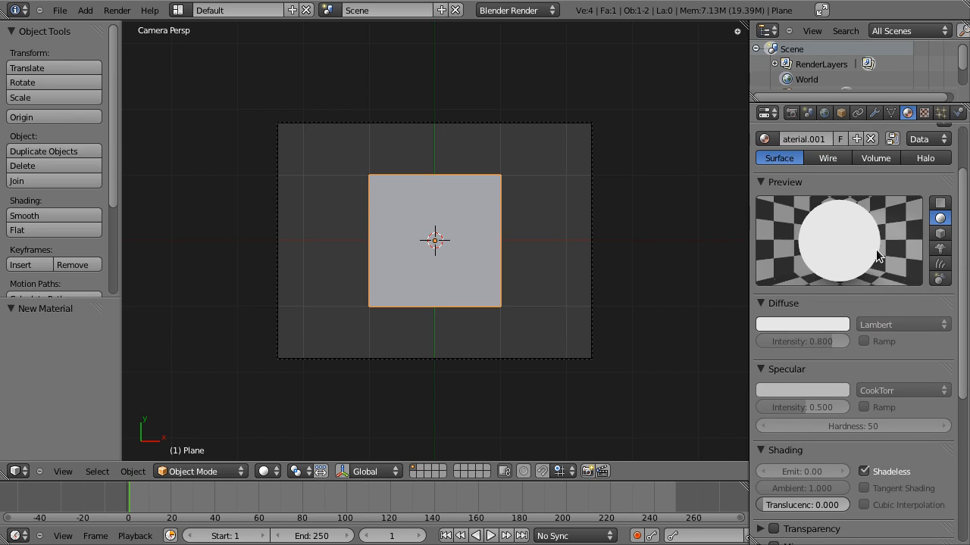
mouse_move(777, 309)
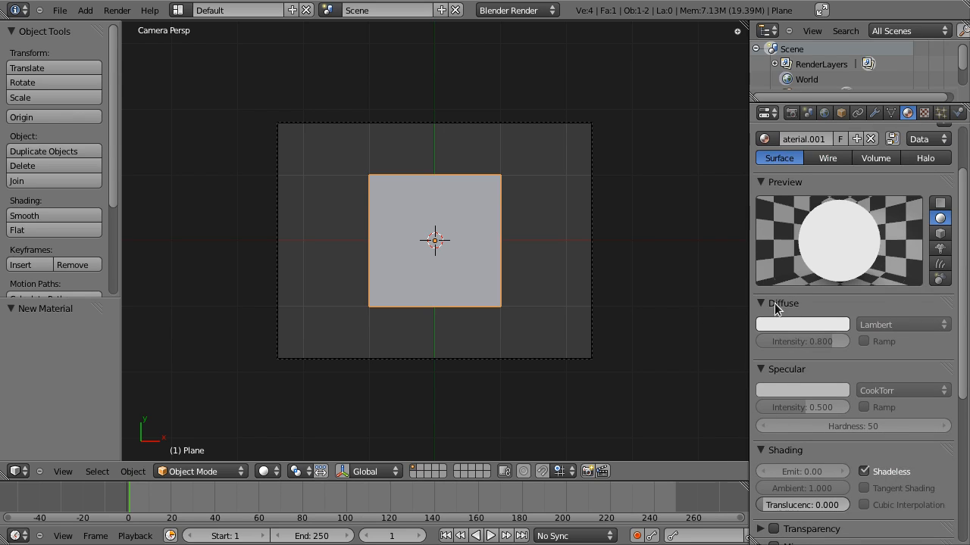
click(801, 324)
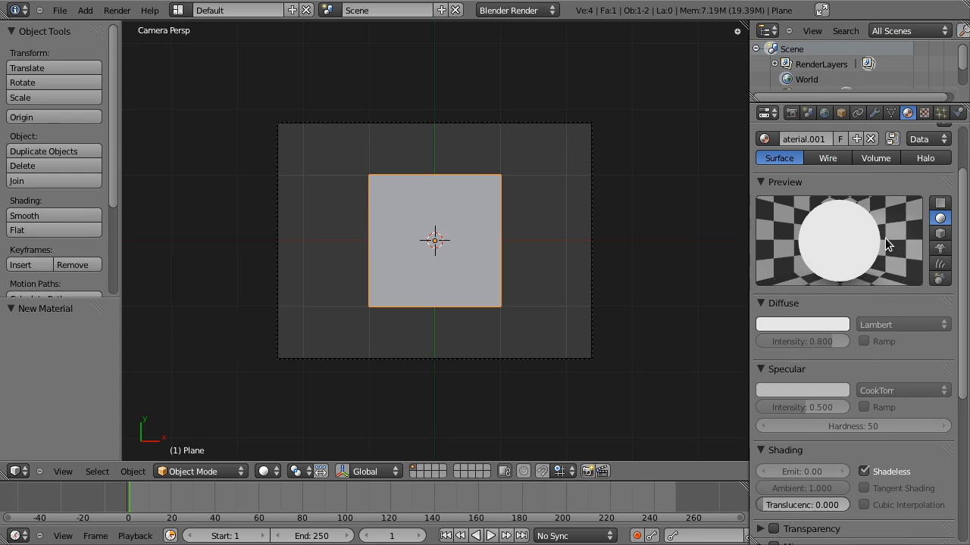
mouse_move(803, 261)
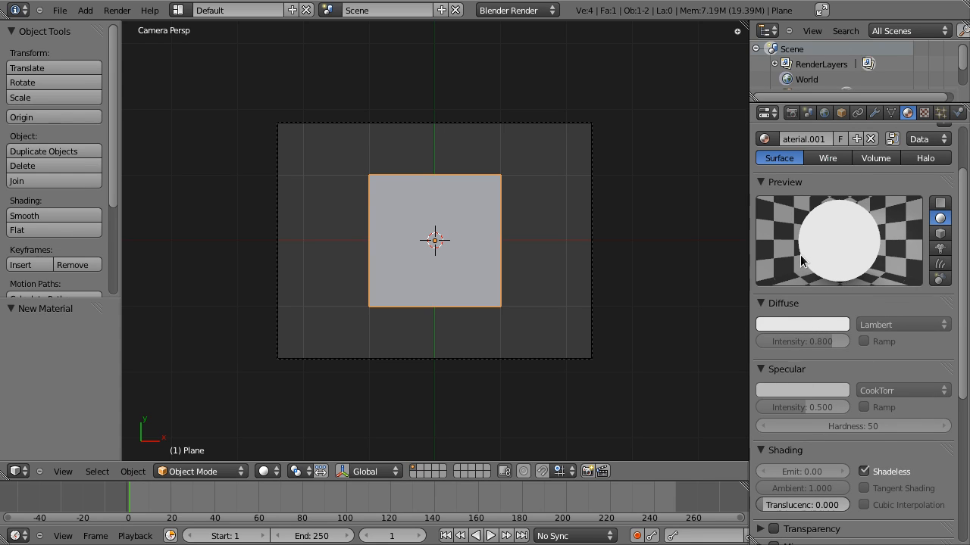
mouse_move(875, 262)
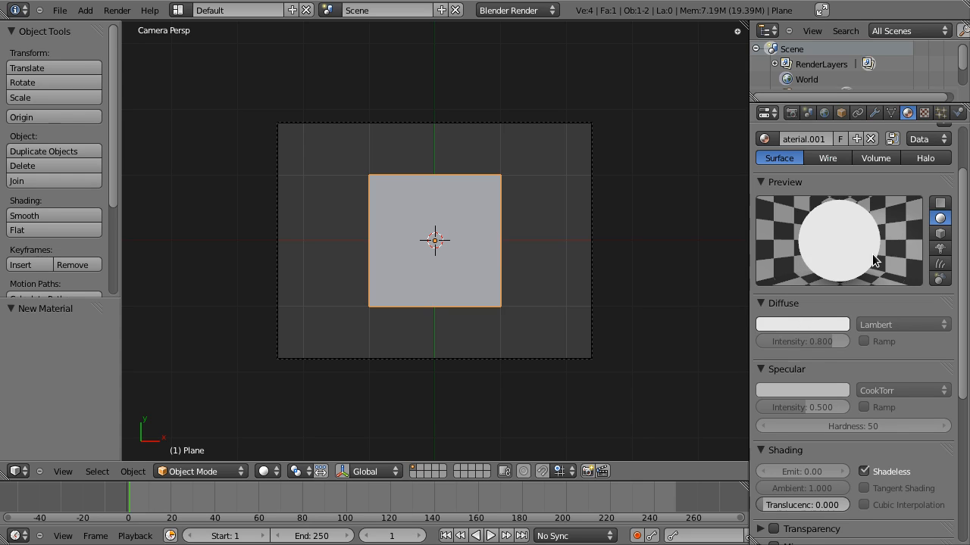
mouse_move(856, 346)
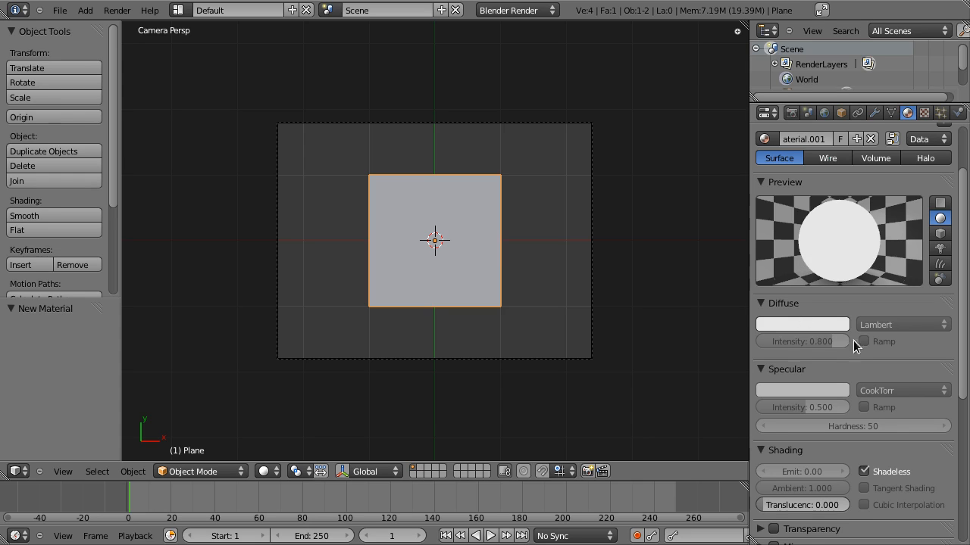
scroll(down, 3)
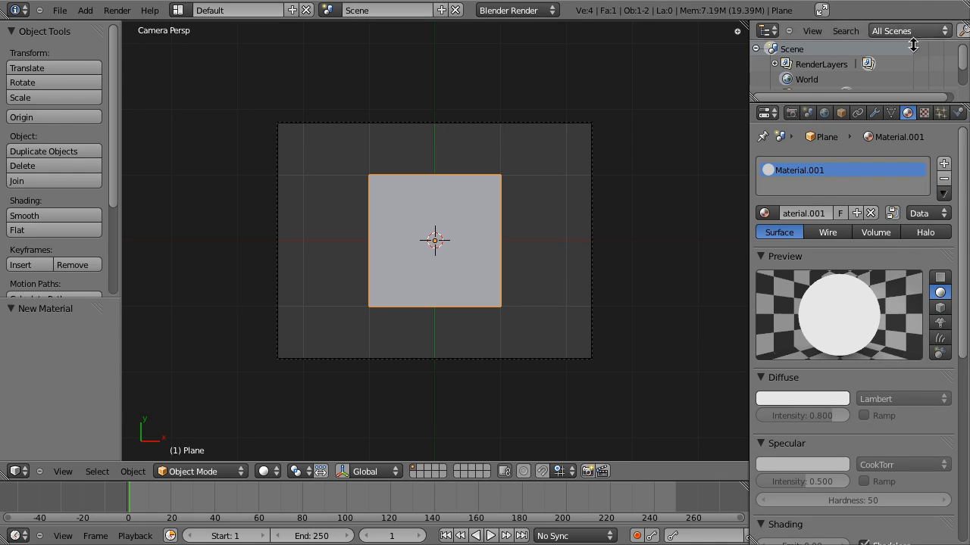
mouse_move(859, 316)
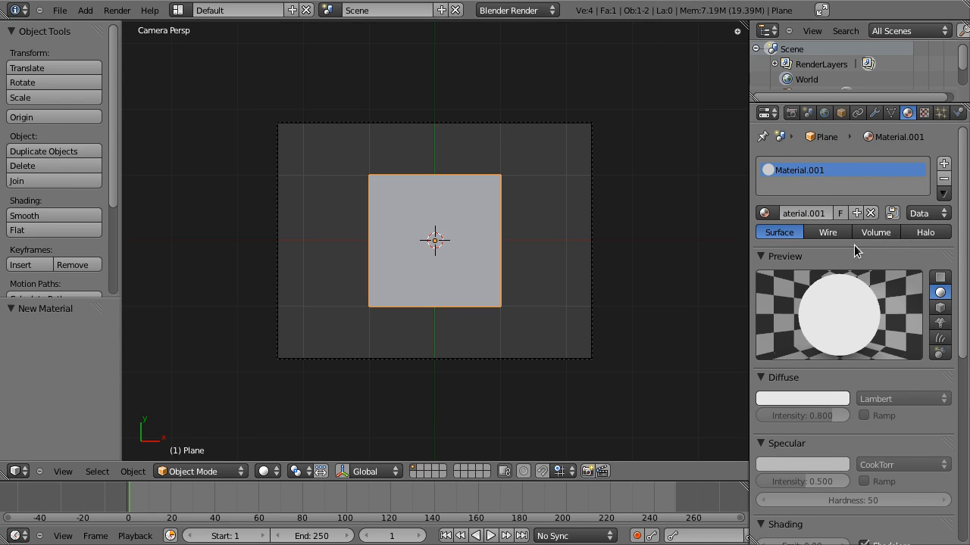
mouse_move(743, 228)
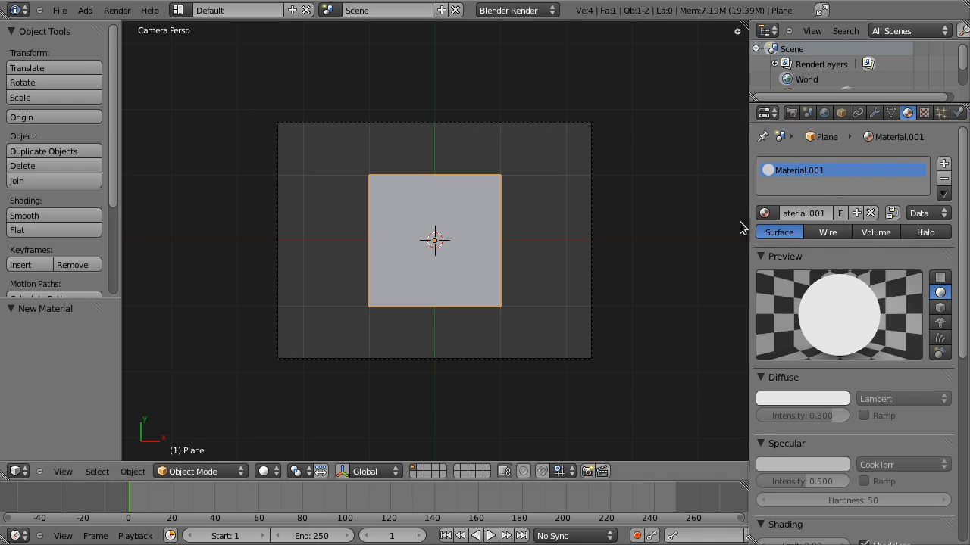
mouse_move(850, 306)
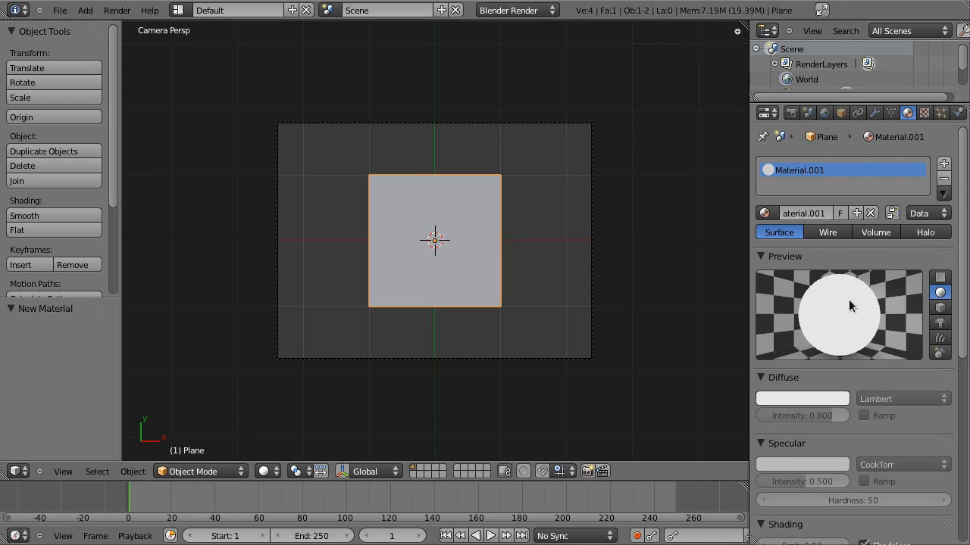
mouse_move(824, 212)
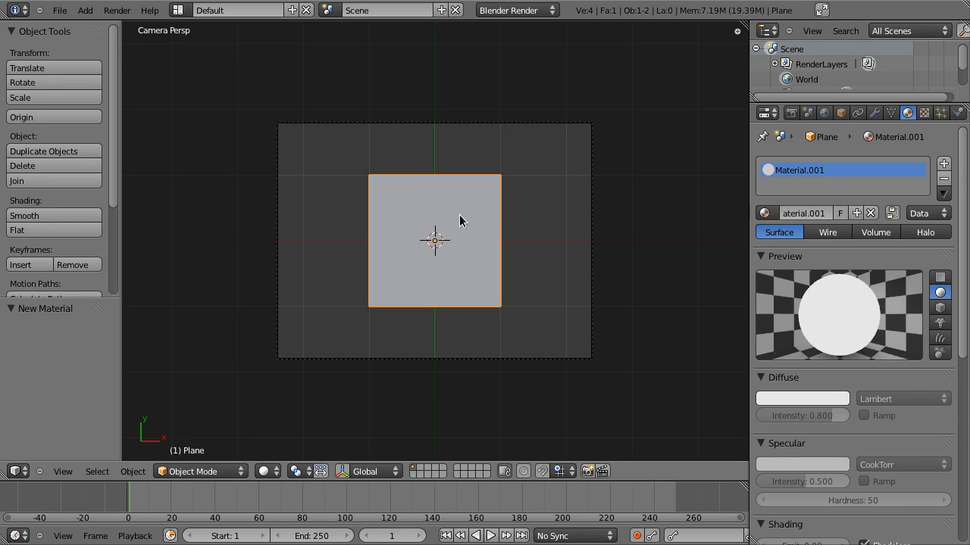
mouse_move(850, 202)
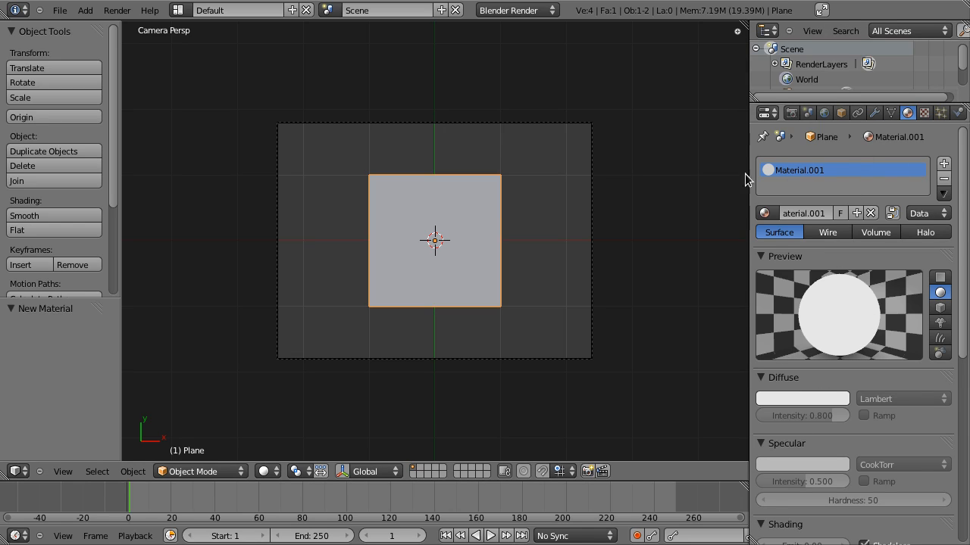
mouse_move(790, 197)
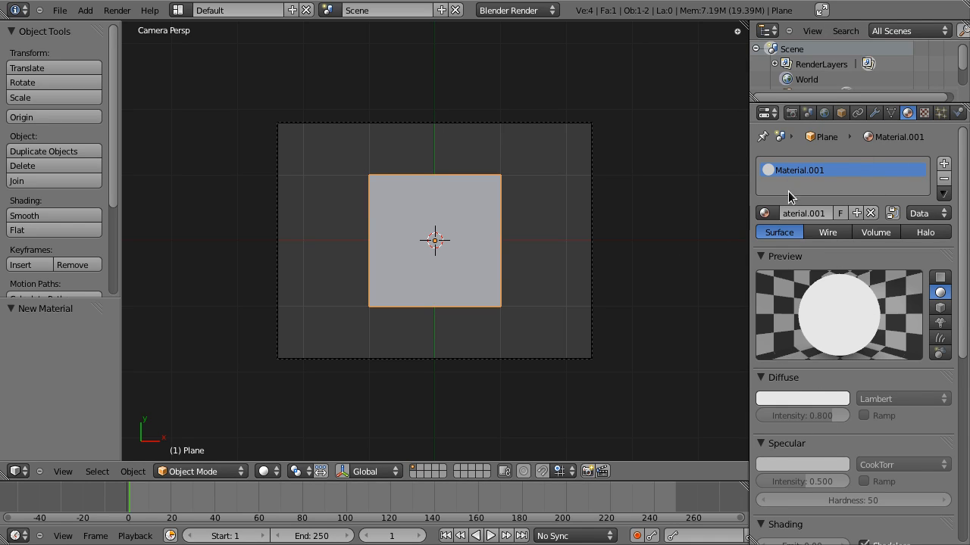
mouse_move(413, 218)
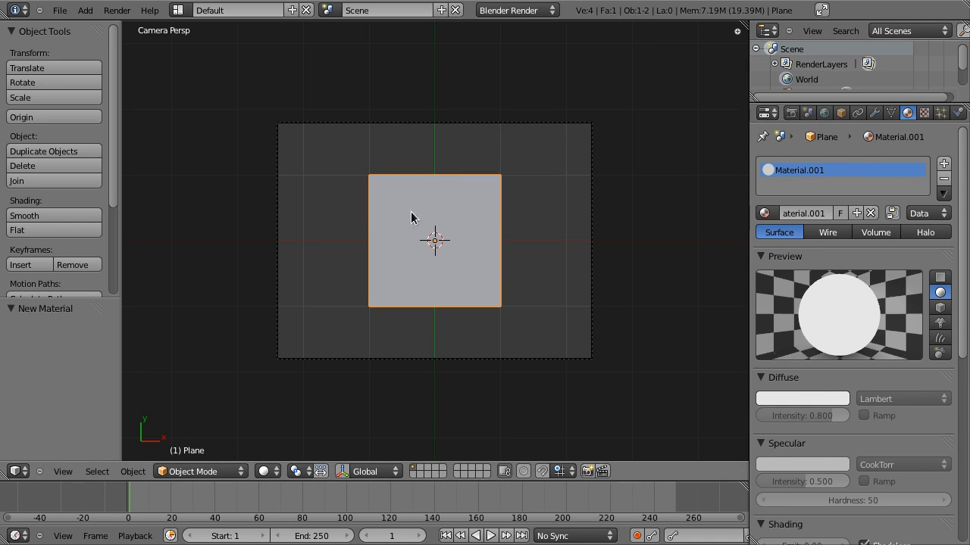
mouse_move(498, 317)
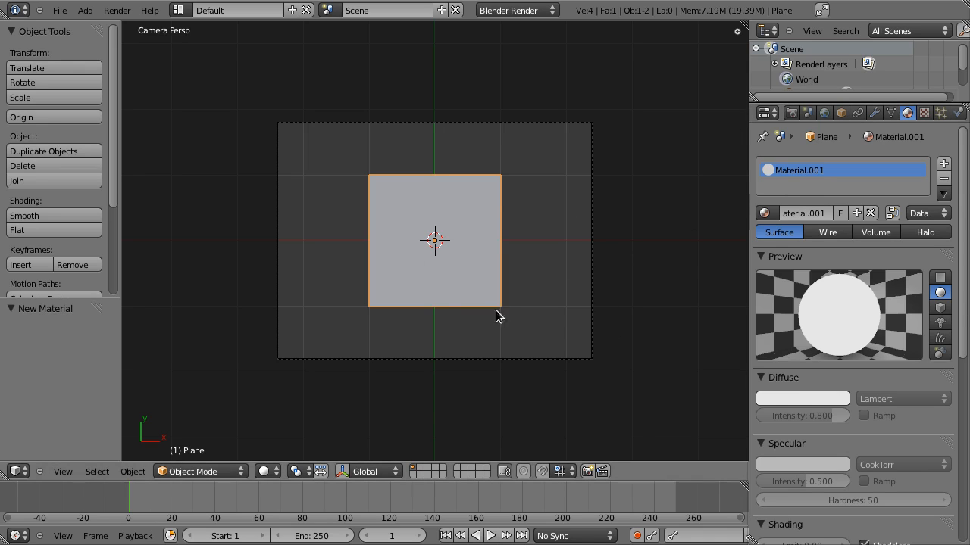
mouse_move(671, 192)
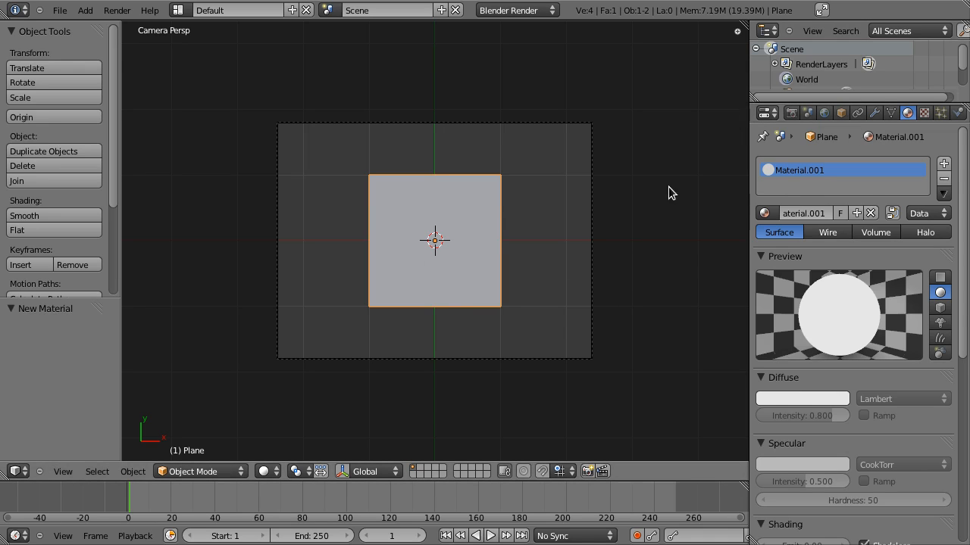
mouse_move(964, 268)
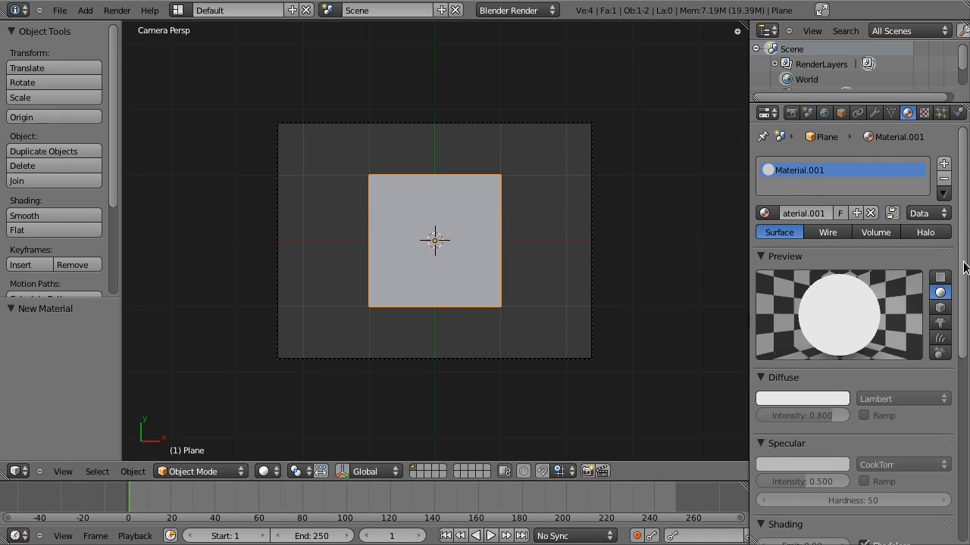
Add a new texture to Material.001 and switch its type from Clouds to Image or Movie.
click(924, 113)
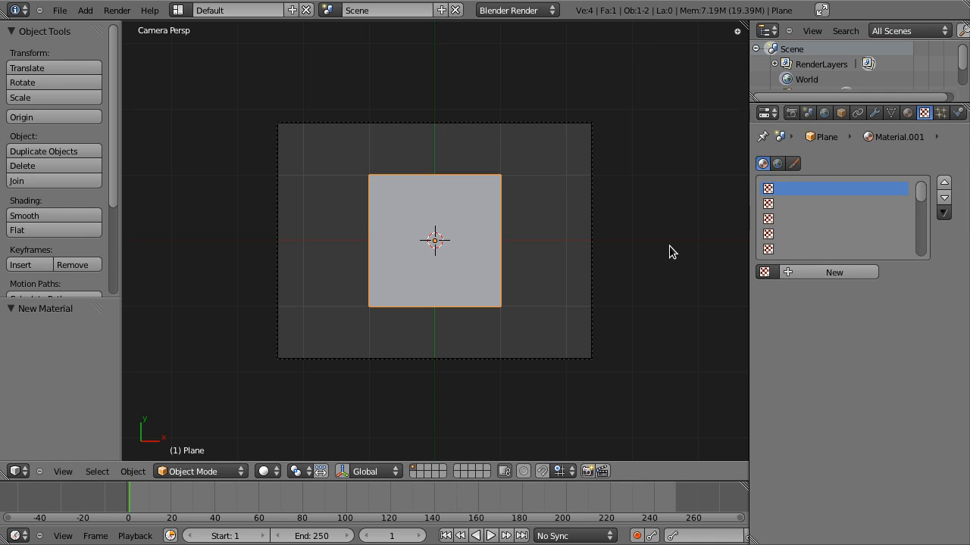
mouse_move(829, 286)
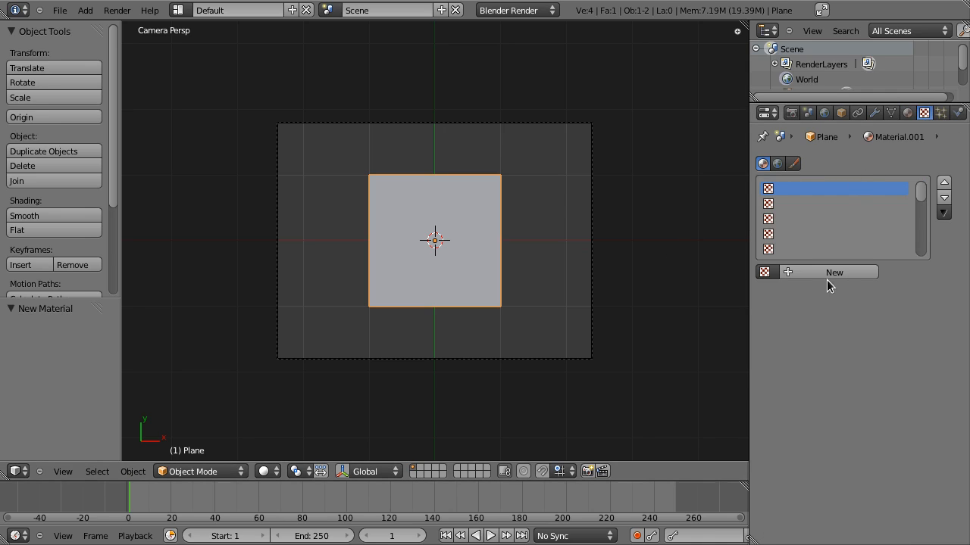
click(833, 272)
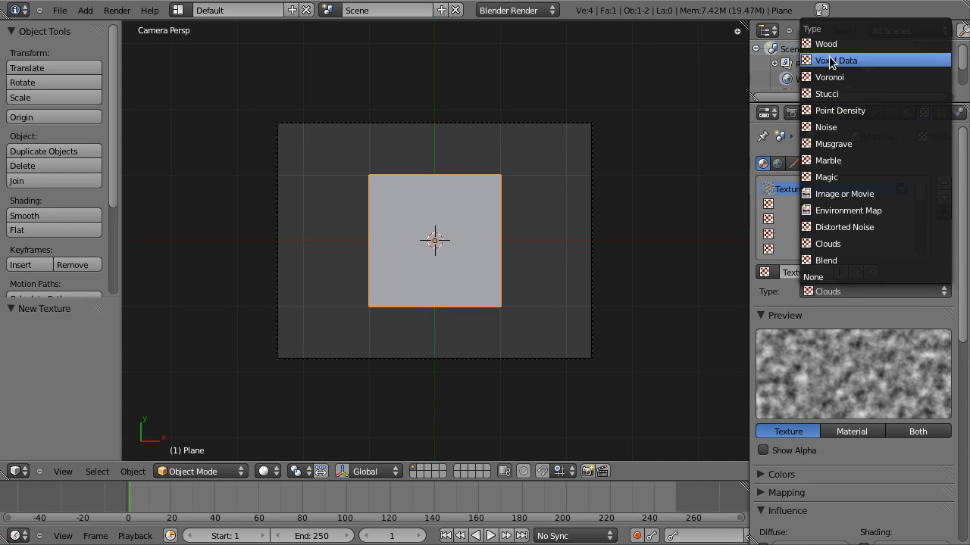
mouse_move(848, 68)
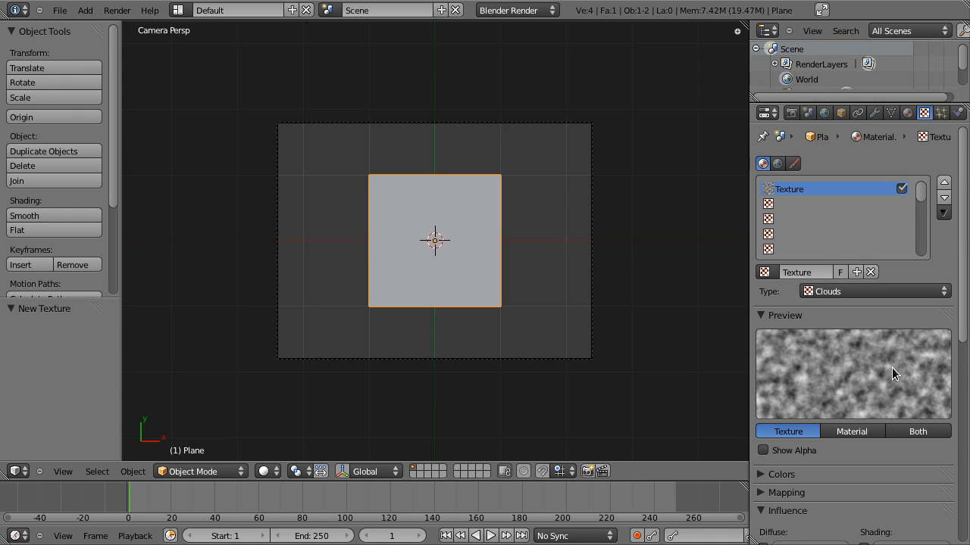
mouse_move(866, 354)
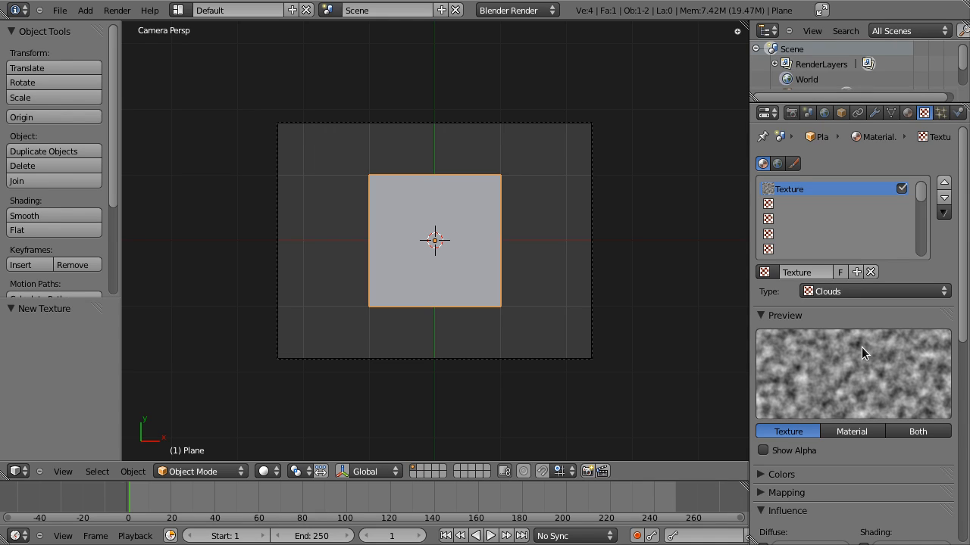
click(872, 291)
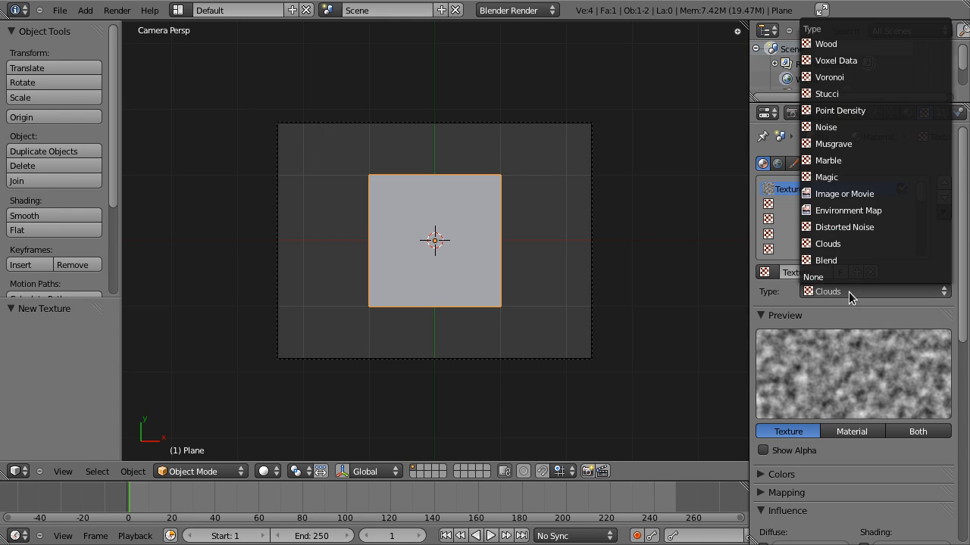
click(843, 193)
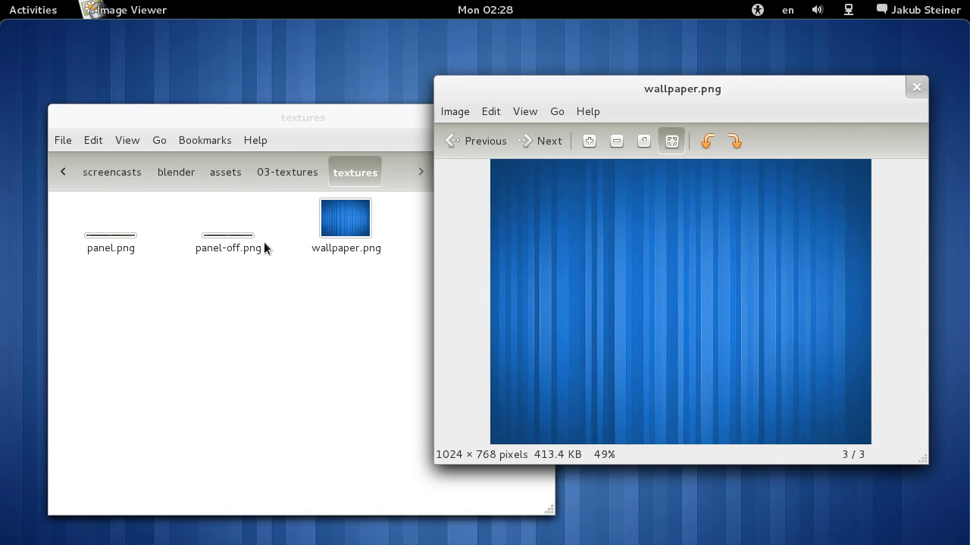
View panel-off.png and panel.png in Image Viewer, then close the preview.
double_click(227, 218)
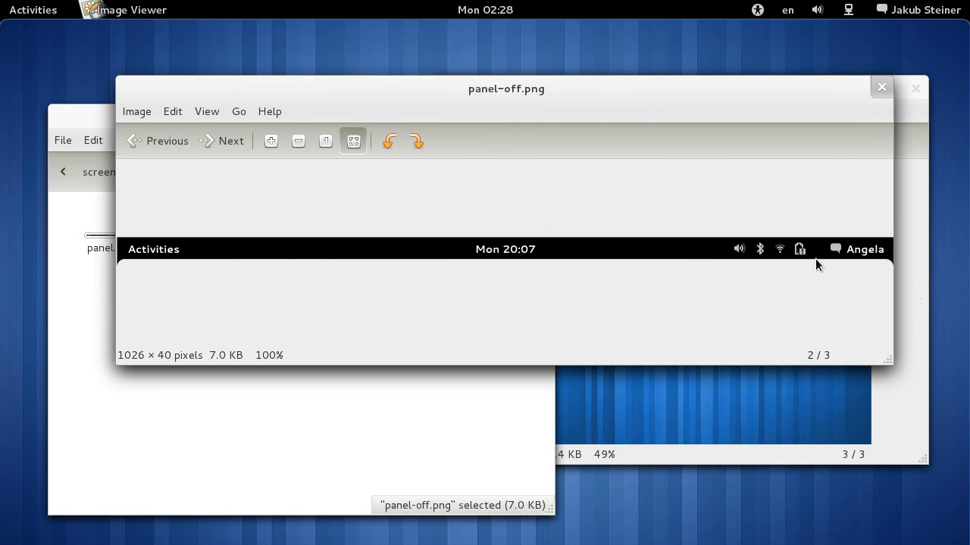
mouse_move(272, 272)
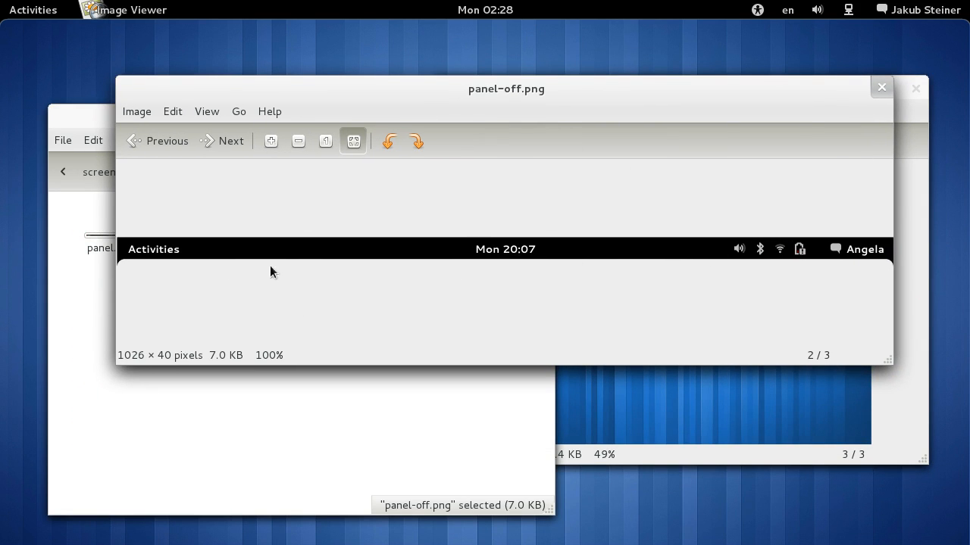
mouse_move(477, 316)
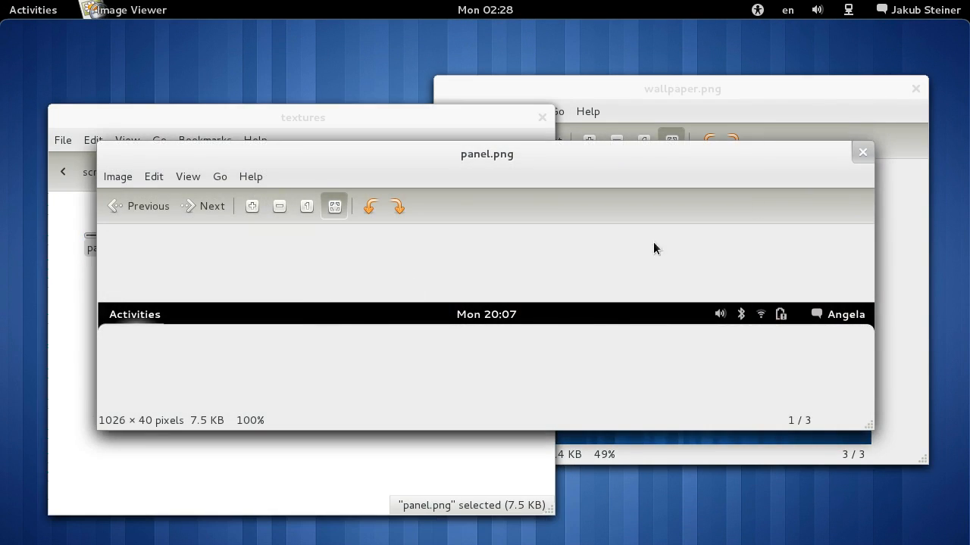
click(862, 151)
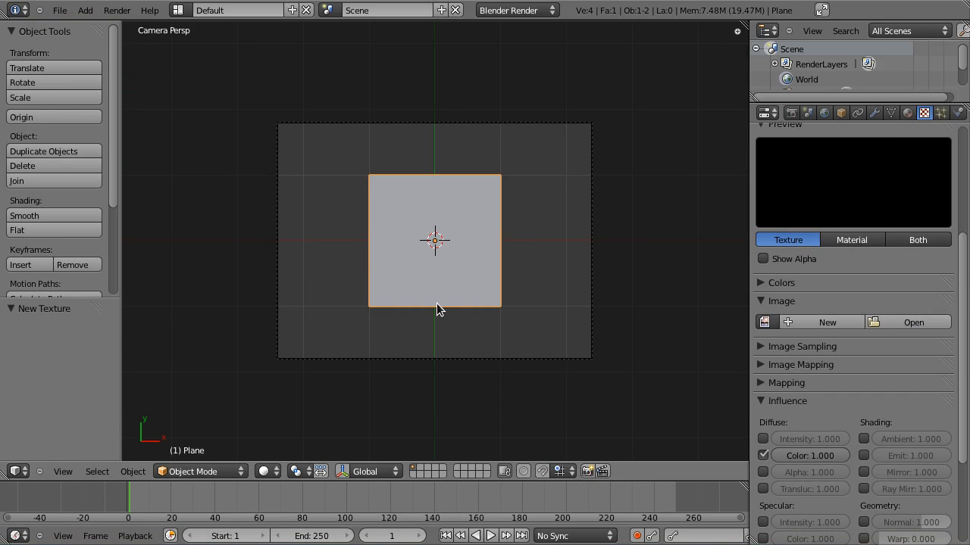
Browse to screencasts/blender/assets/03-textures/textures and load wallpaper.png as the texture image.
click(913, 321)
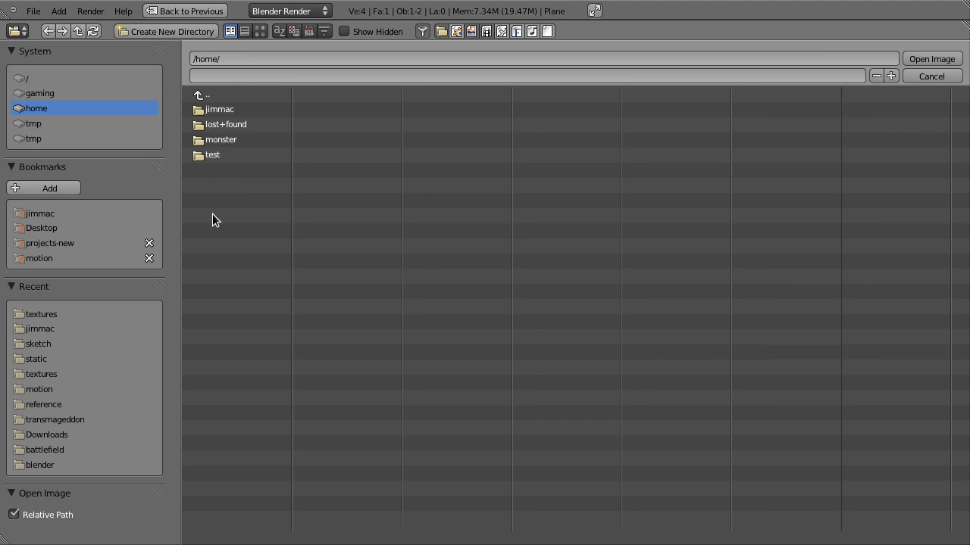
double_click(220, 140)
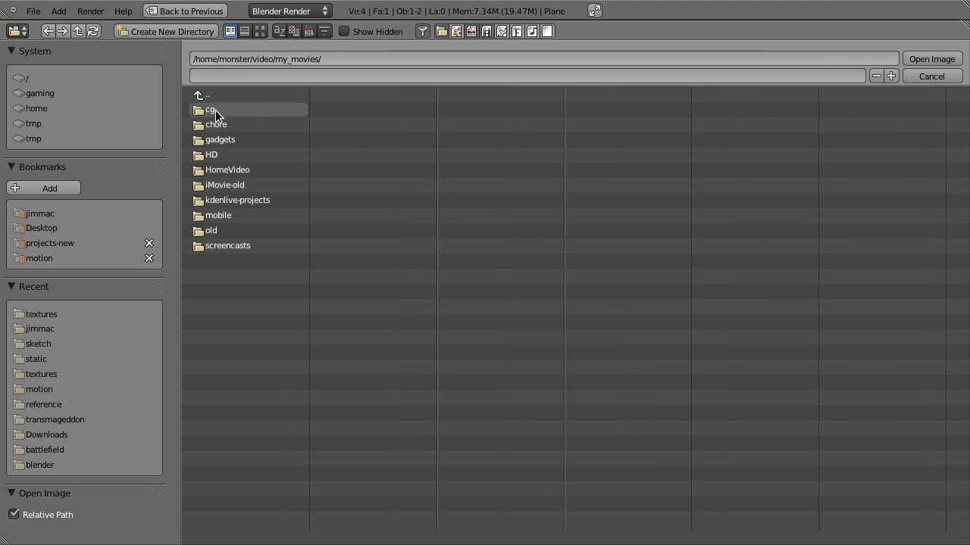
double_click(228, 245)
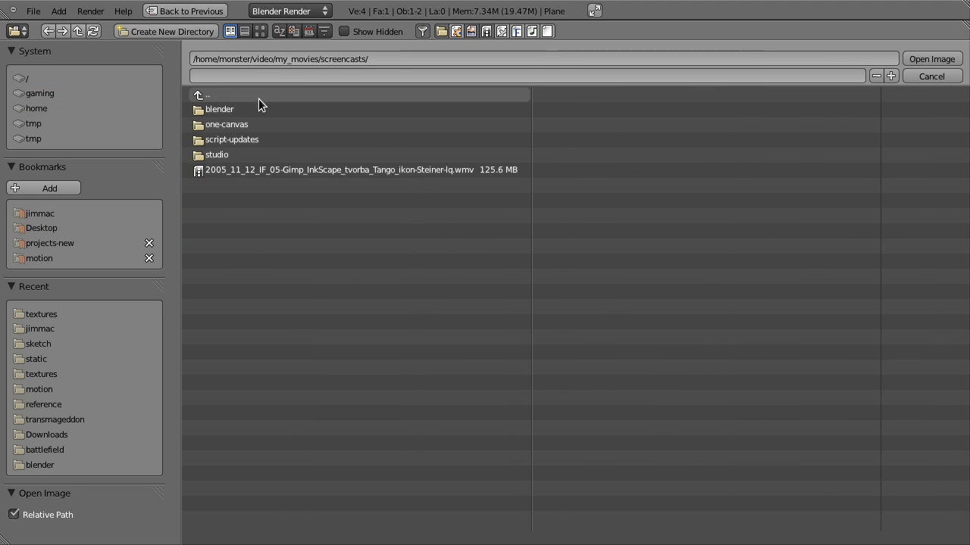
double_click(220, 109)
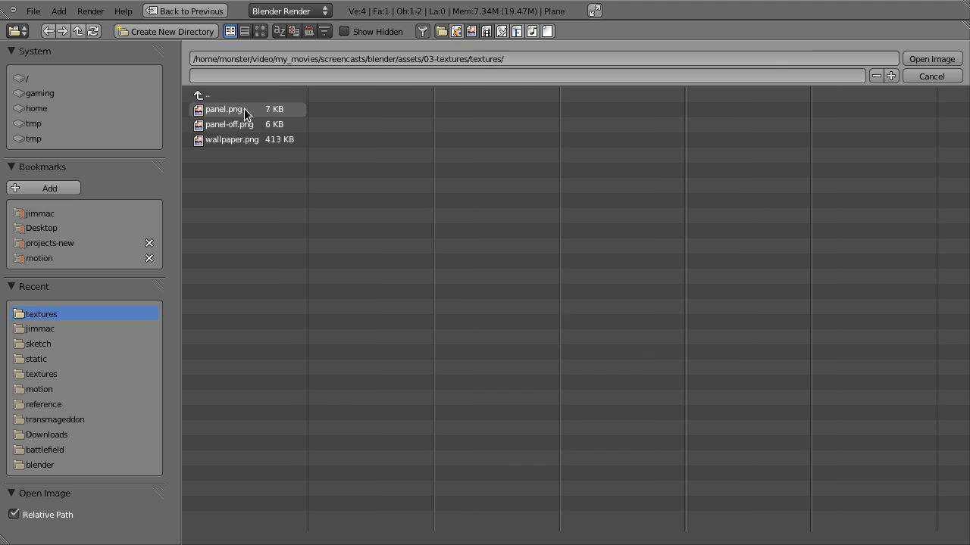
double_click(232, 139)
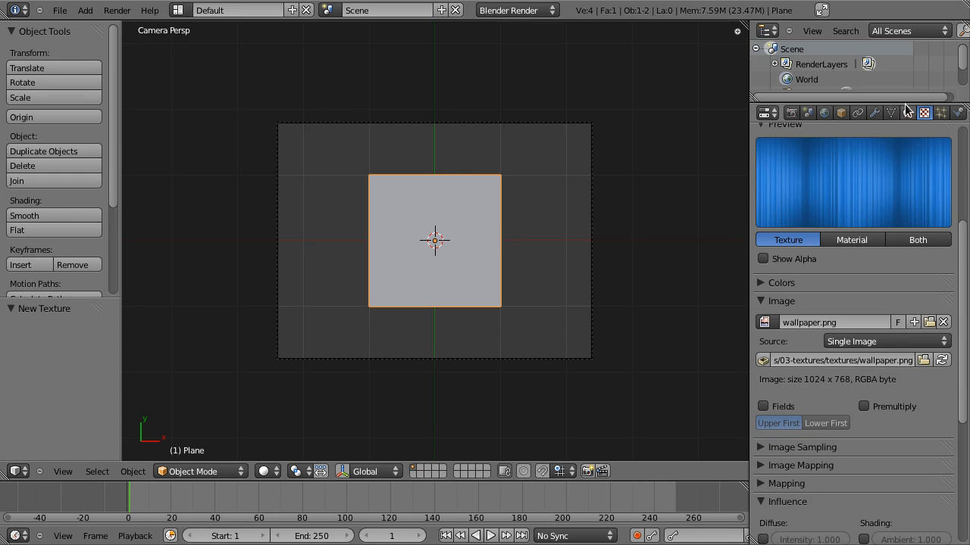
Set the texture preview to Both, showing texture and material together.
click(907, 112)
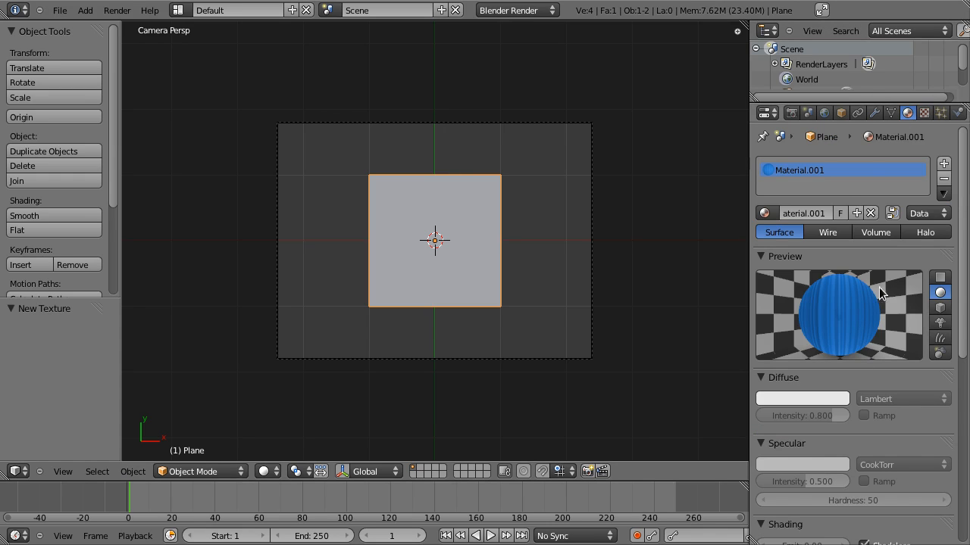
click(924, 113)
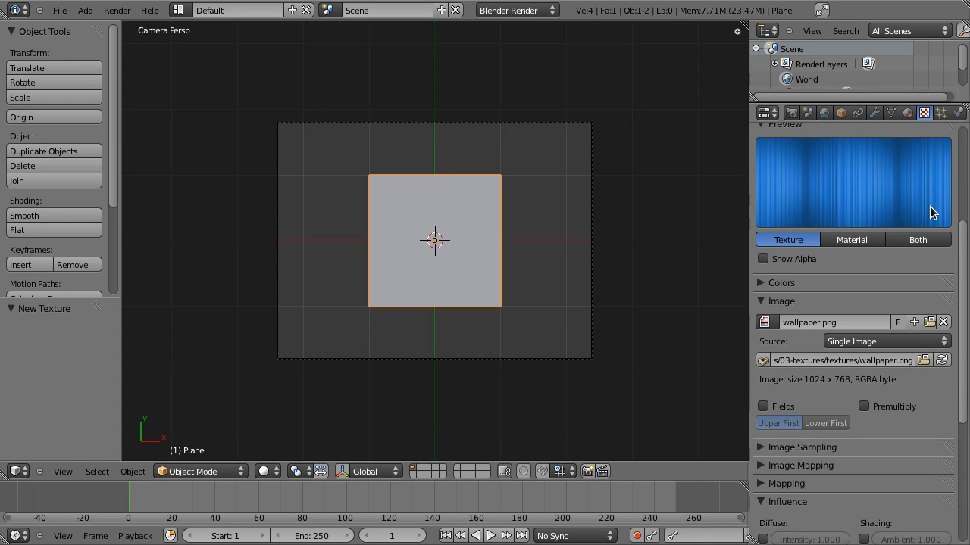
mouse_move(829, 173)
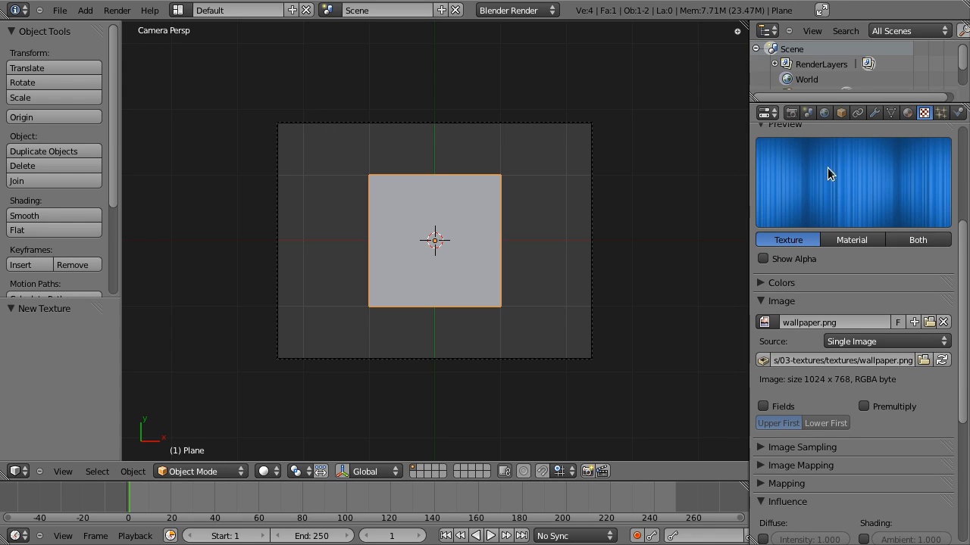
click(917, 239)
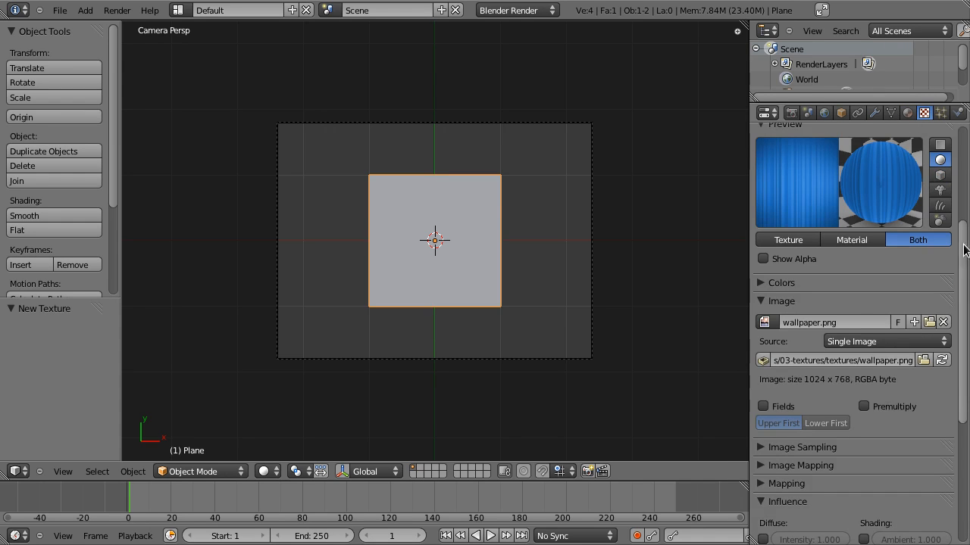
Check the Colors panel, then enable Premultiply for wallpaper.png's alpha.
scroll(down, 3)
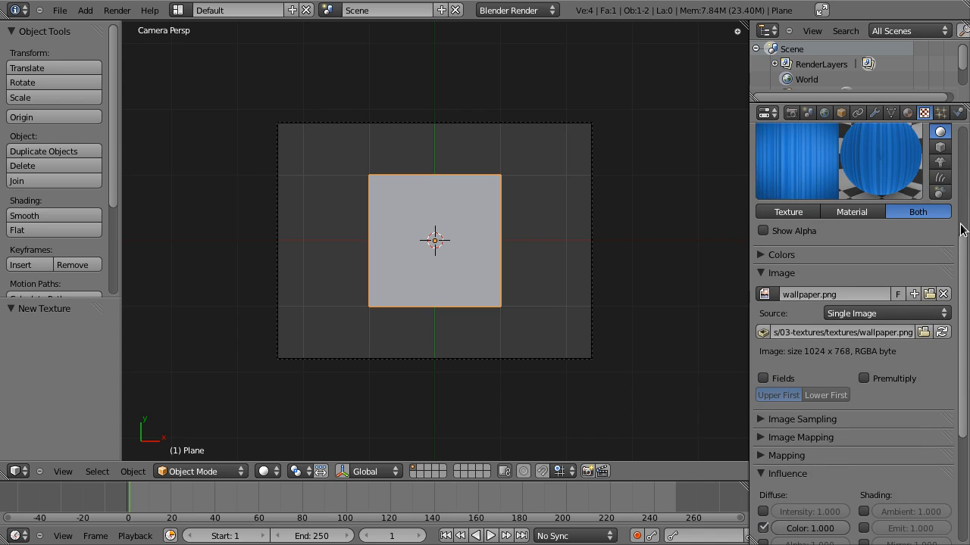
click(780, 255)
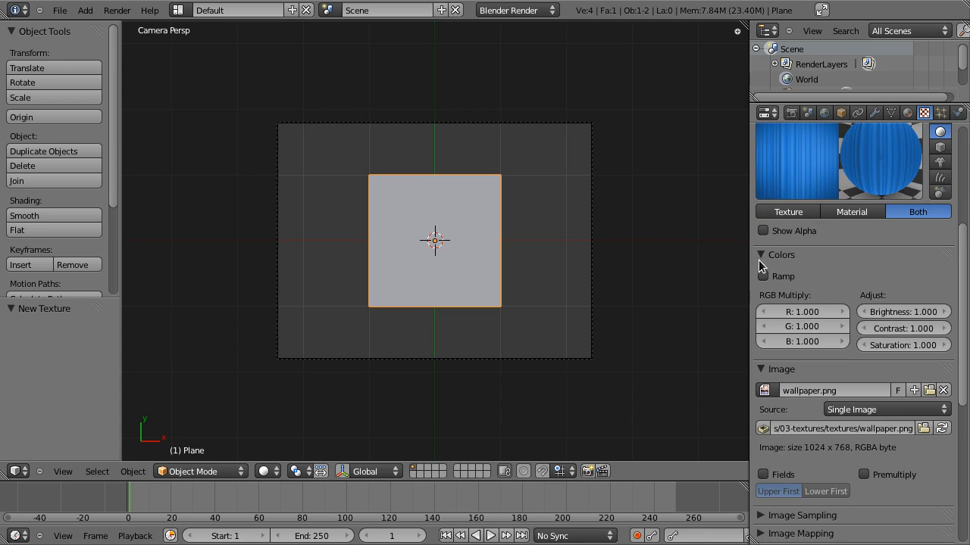
click(762, 255)
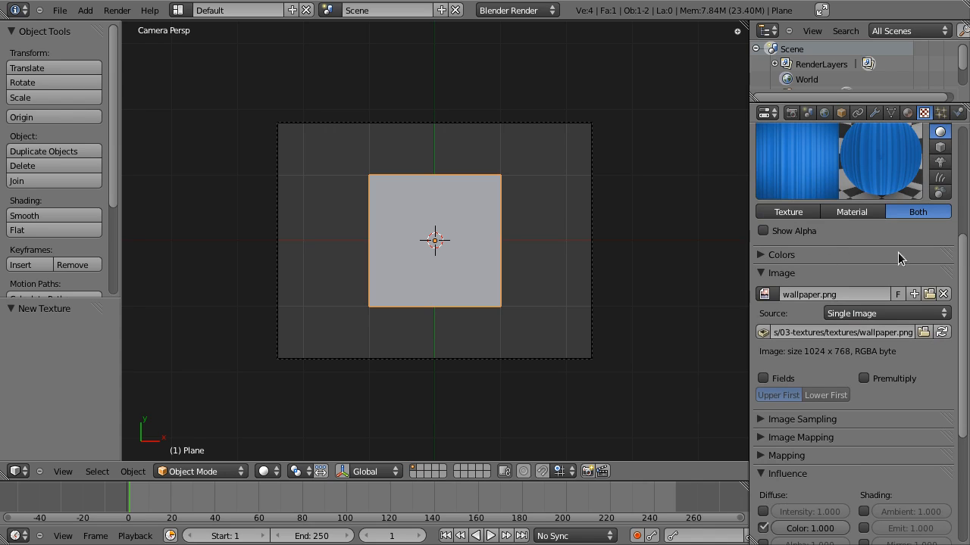
scroll(down, 3)
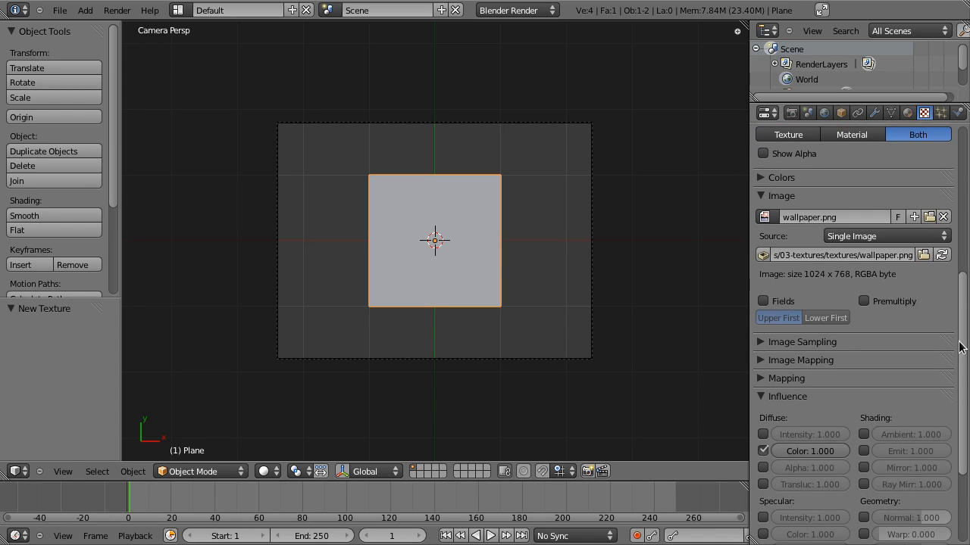
scroll(down, 3)
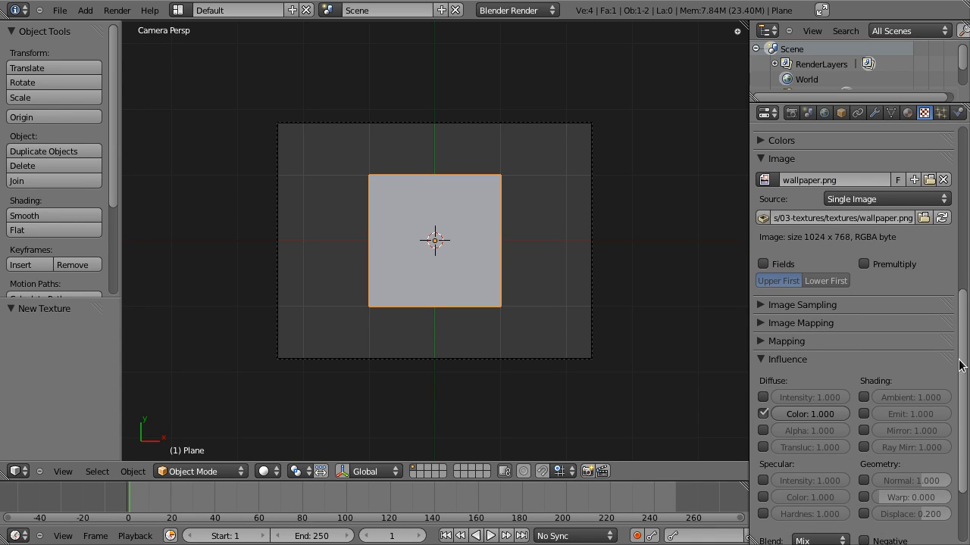
mouse_move(863, 263)
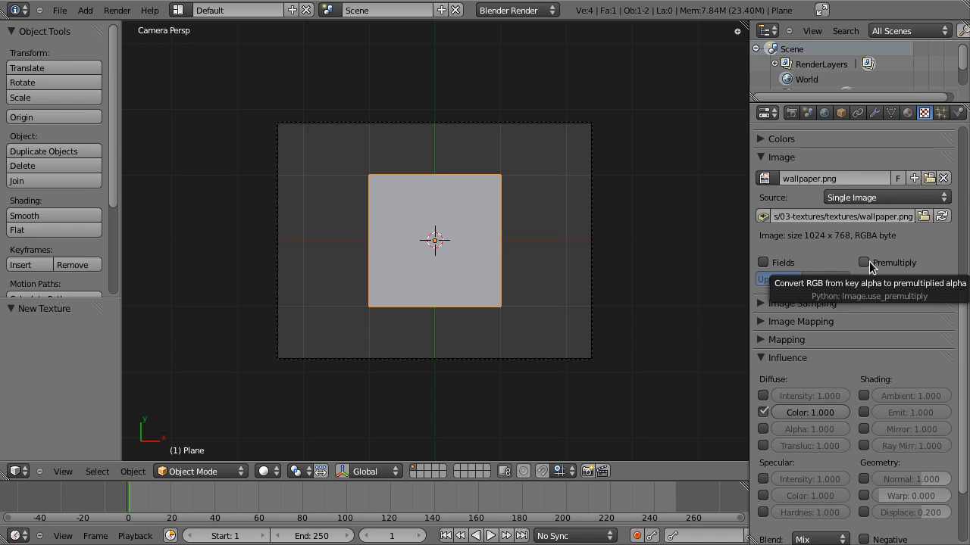
mouse_move(855, 255)
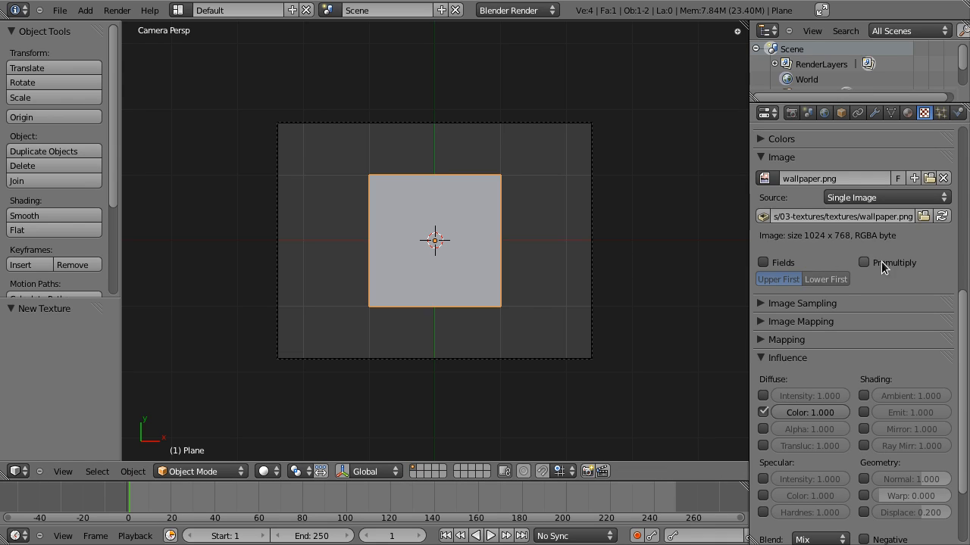
click(864, 262)
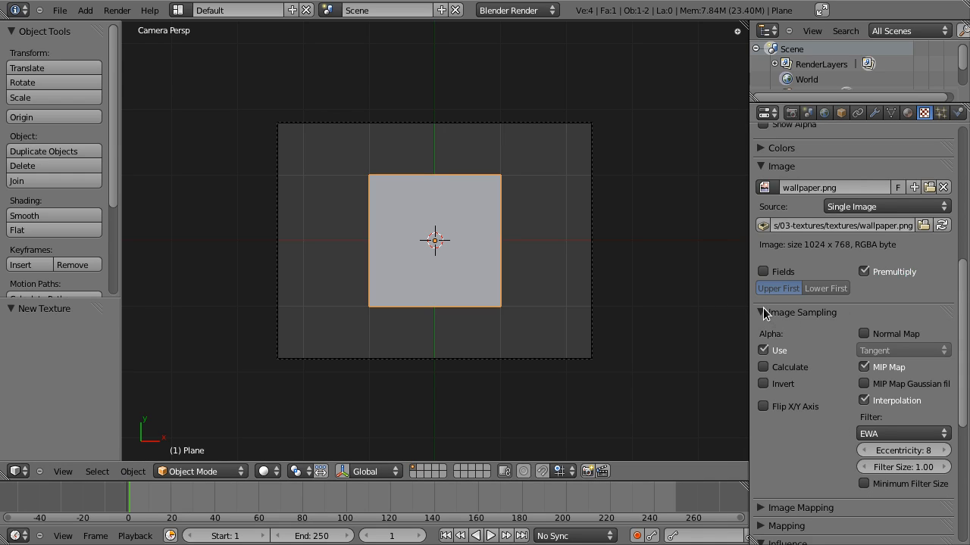
mouse_move(766, 315)
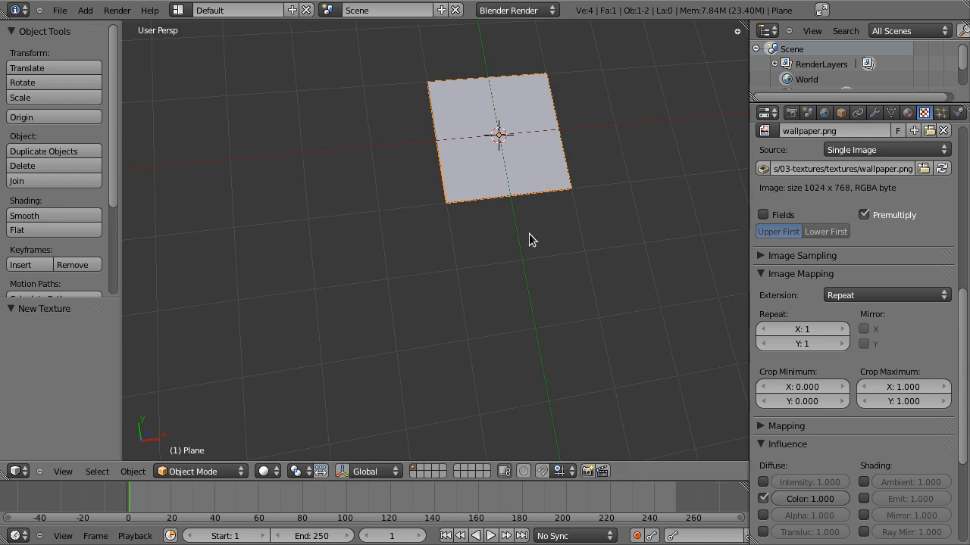
mouse_move(623, 243)
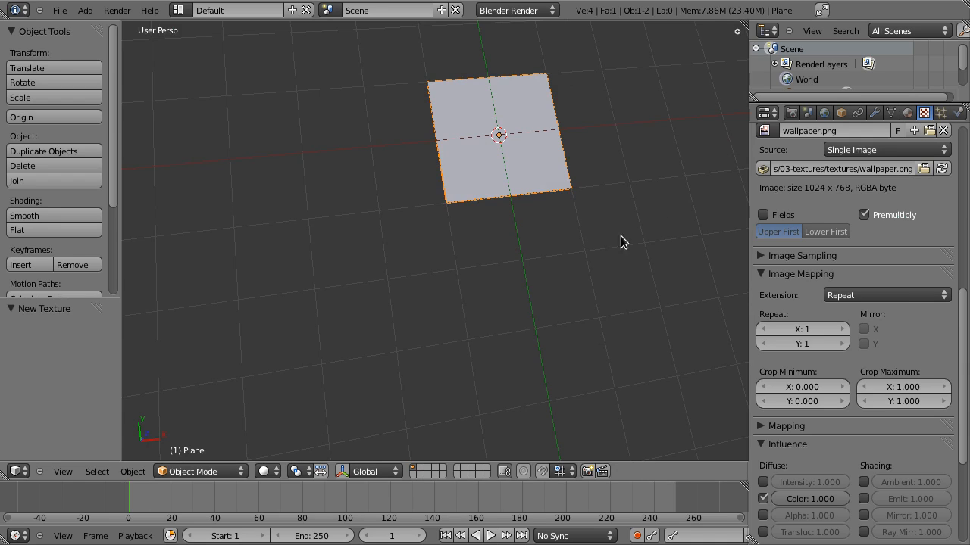
mouse_move(562, 127)
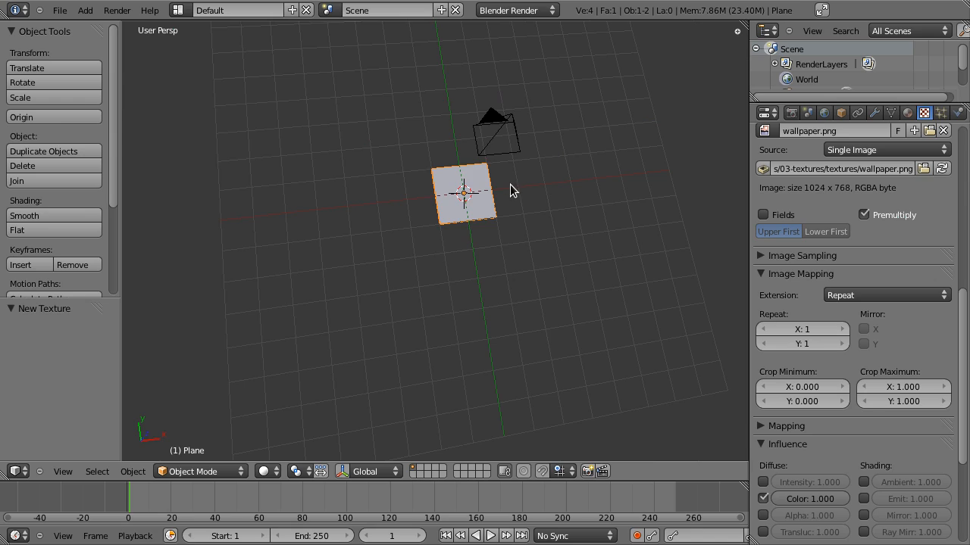
mouse_move(494, 158)
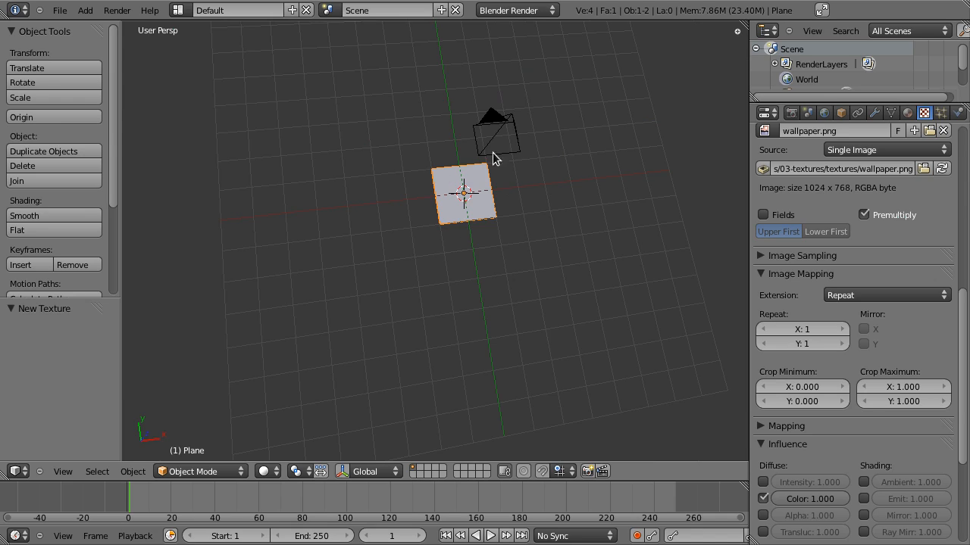
mouse_move(468, 221)
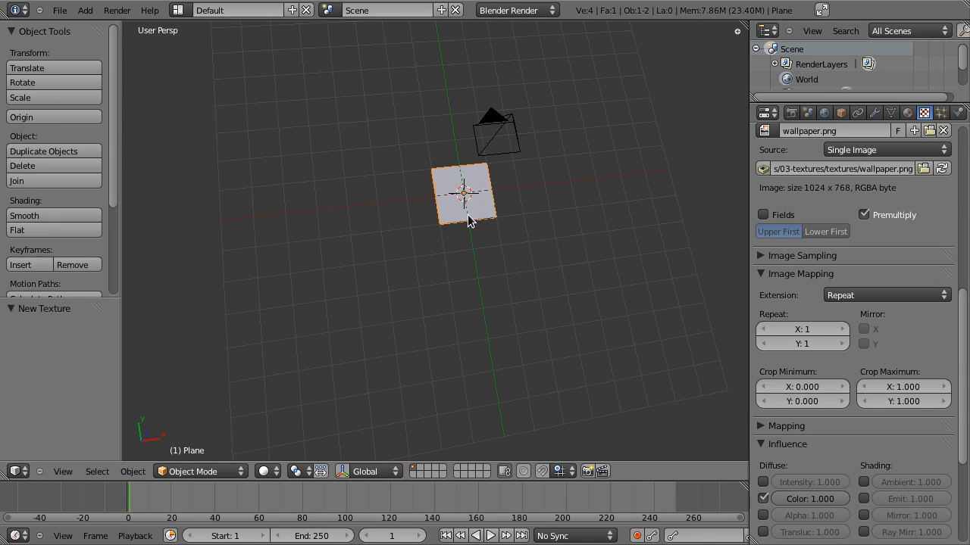
mouse_move(532, 295)
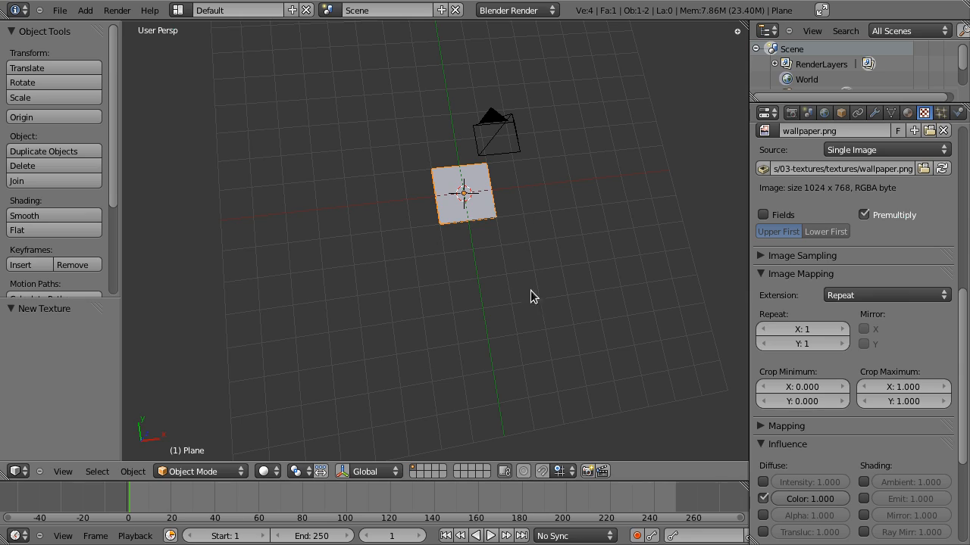
mouse_move(481, 216)
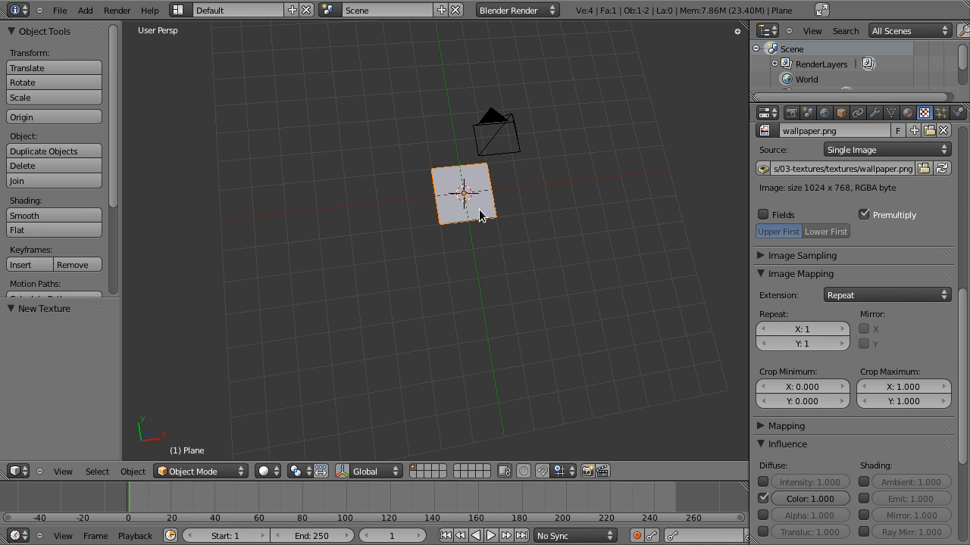
mouse_move(605, 237)
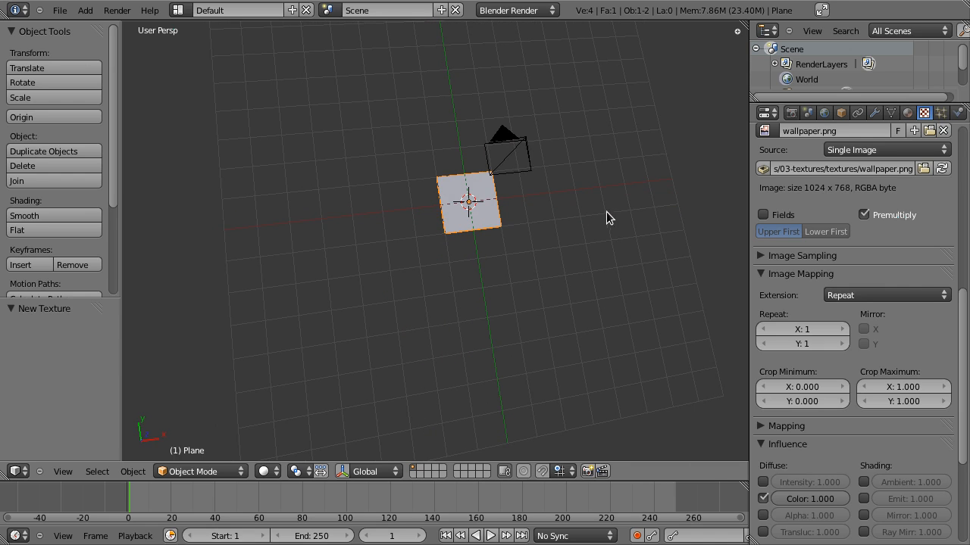
Scroll further down the wallpaper texture's settings to the Image Mapping and Influence panels.
scroll(down, 3)
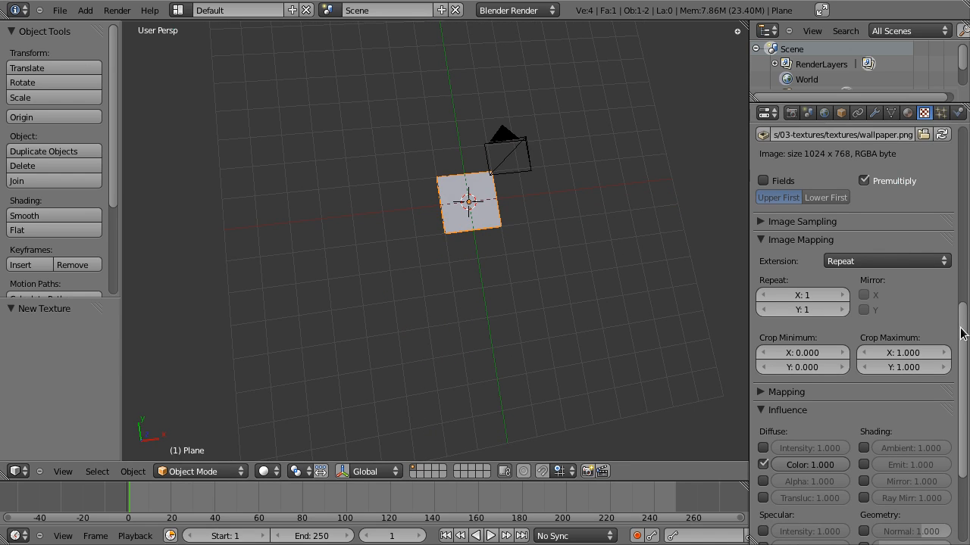
mouse_move(568, 259)
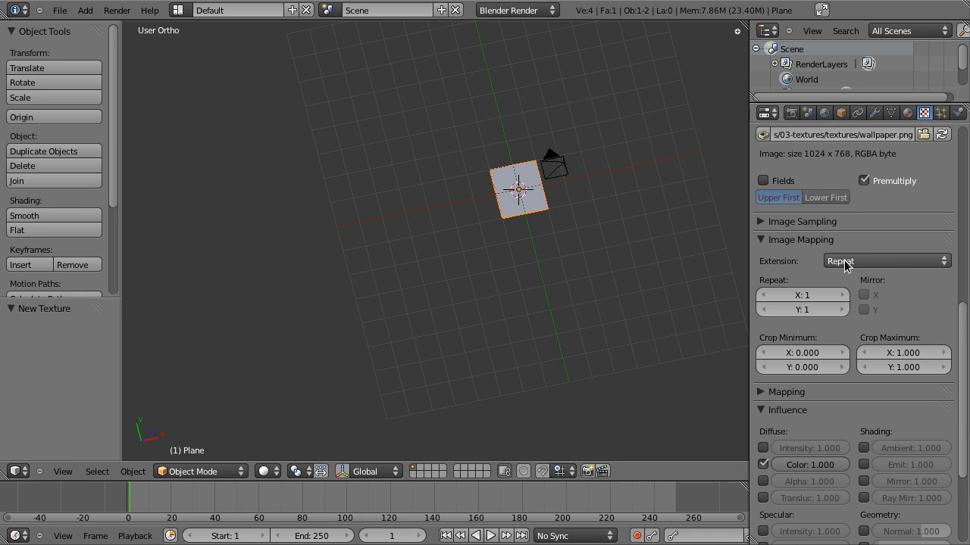
Switch the wallpaper texture's Image Mapping extension from Repeat to Clip.
click(923, 112)
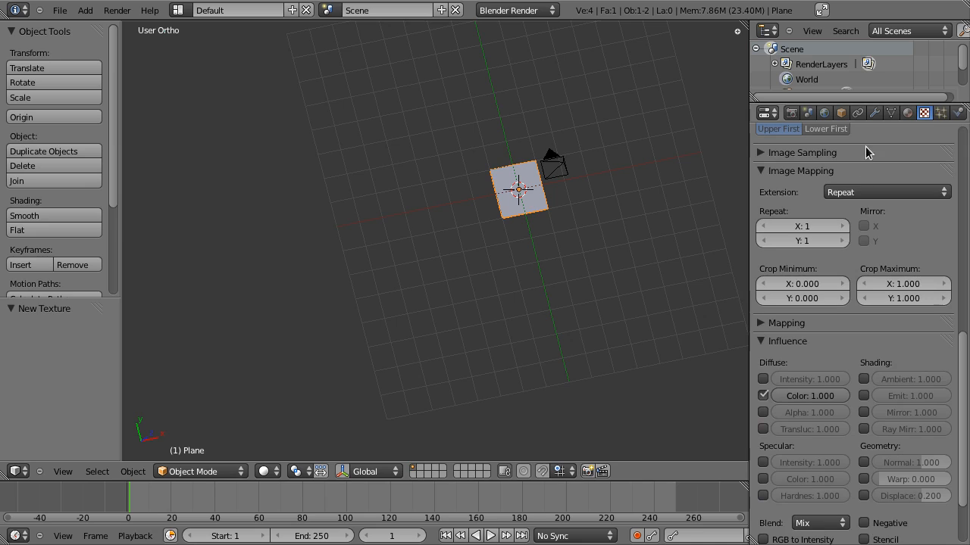
mouse_move(521, 134)
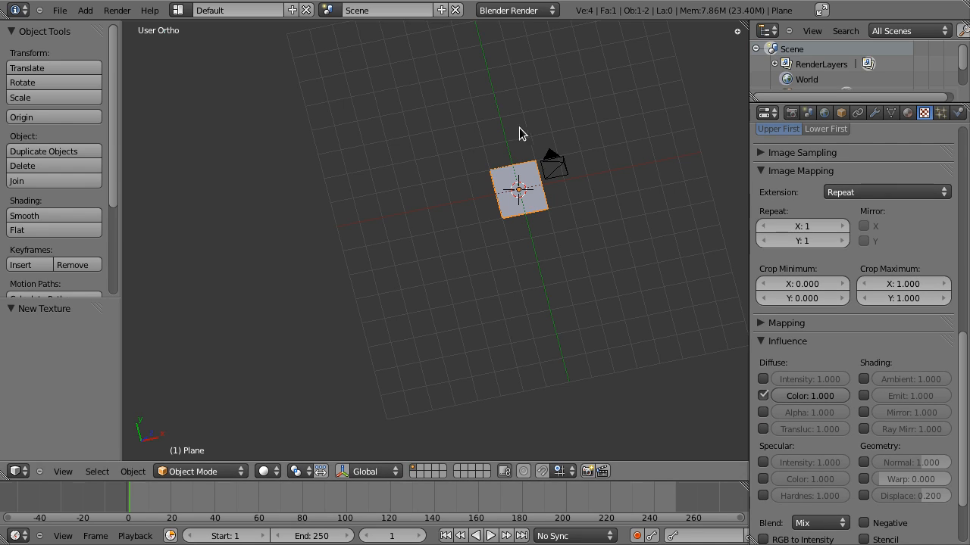
mouse_move(526, 166)
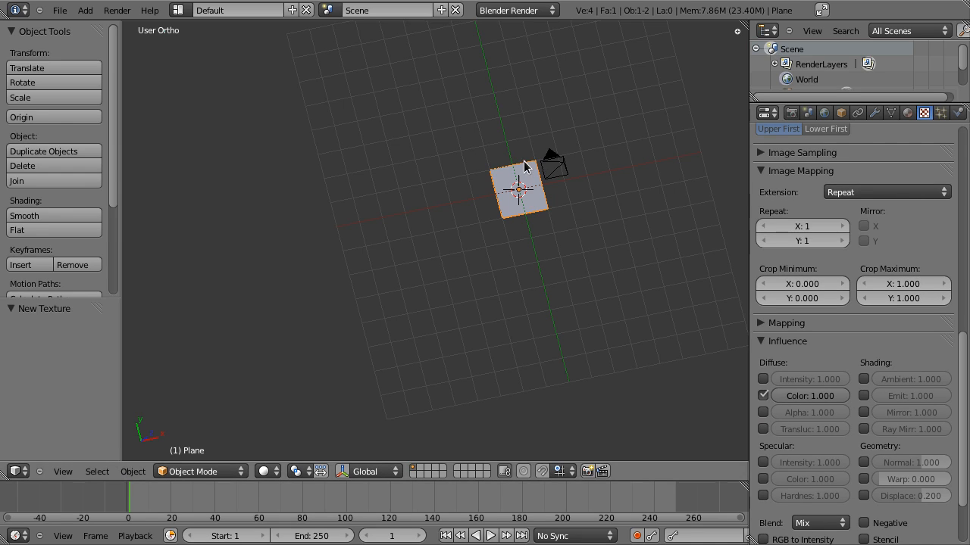
mouse_move(553, 218)
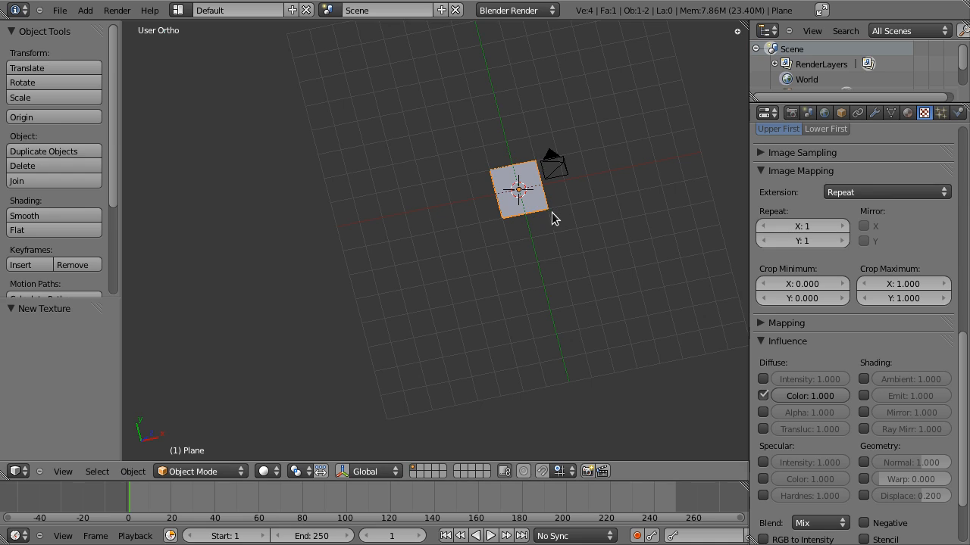
mouse_move(594, 224)
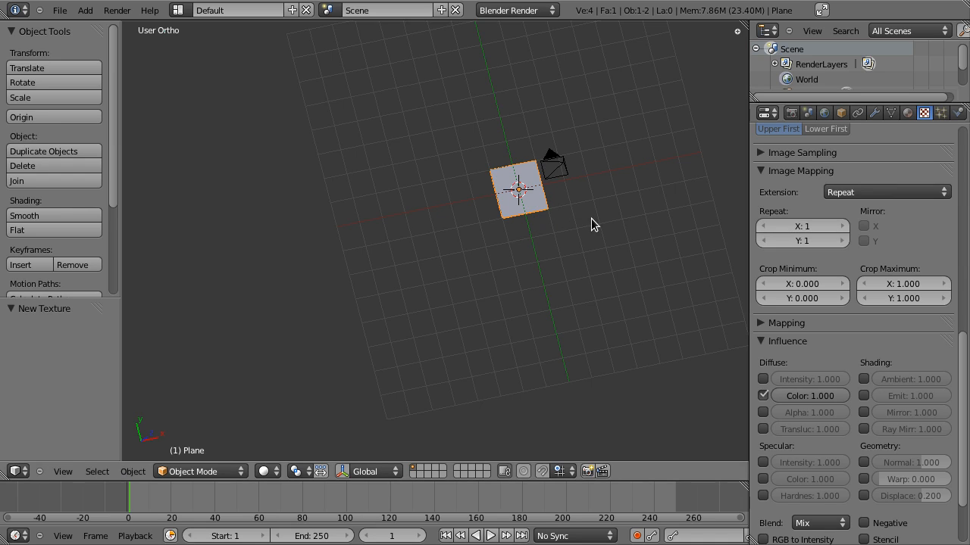
click(884, 192)
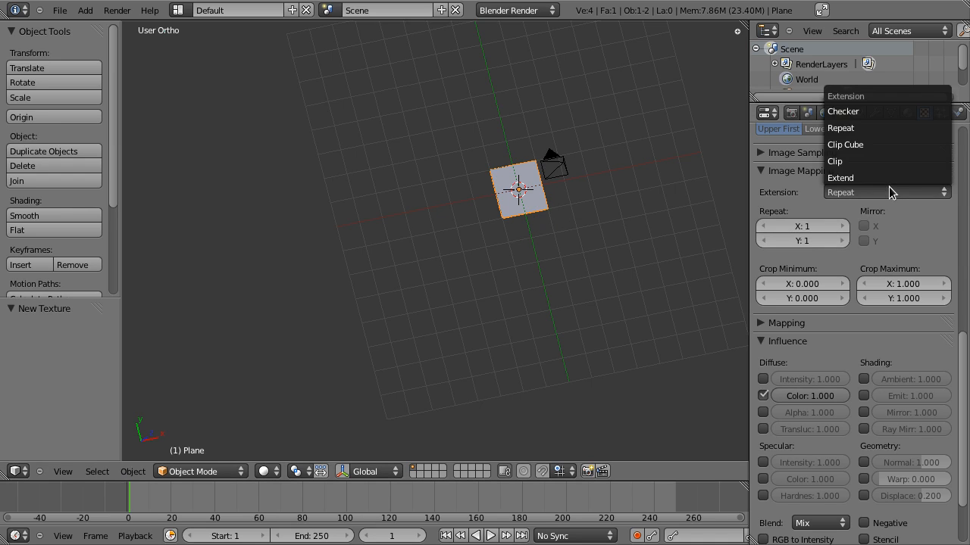
click(833, 161)
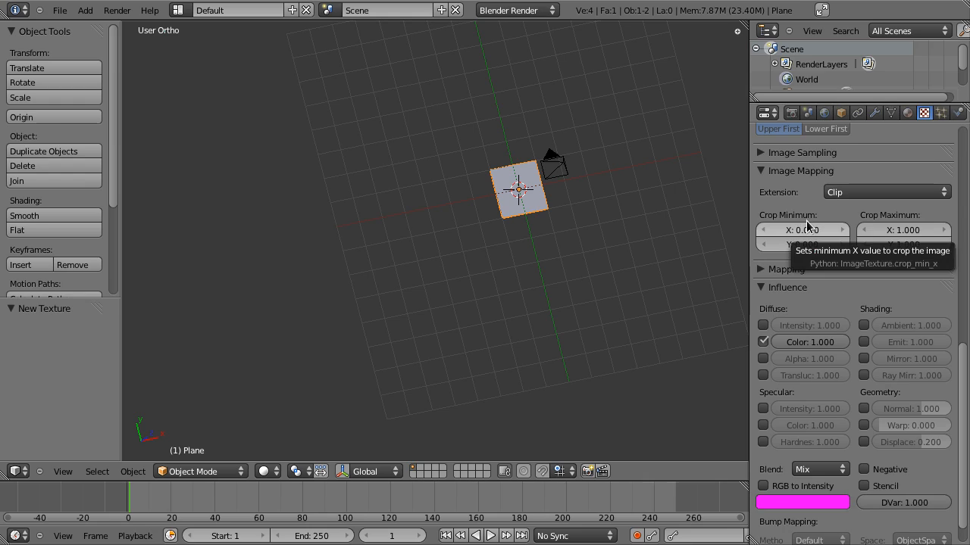
mouse_move(578, 129)
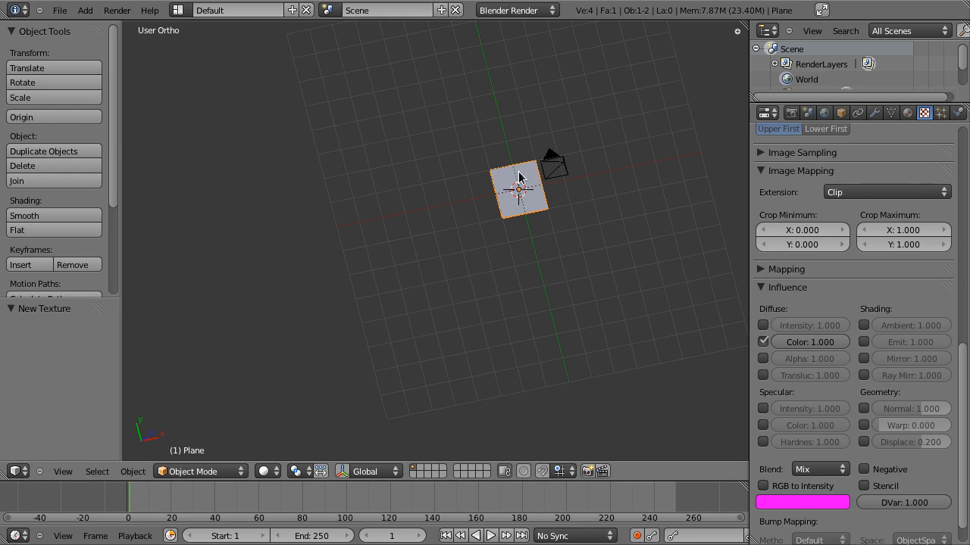
mouse_move(524, 184)
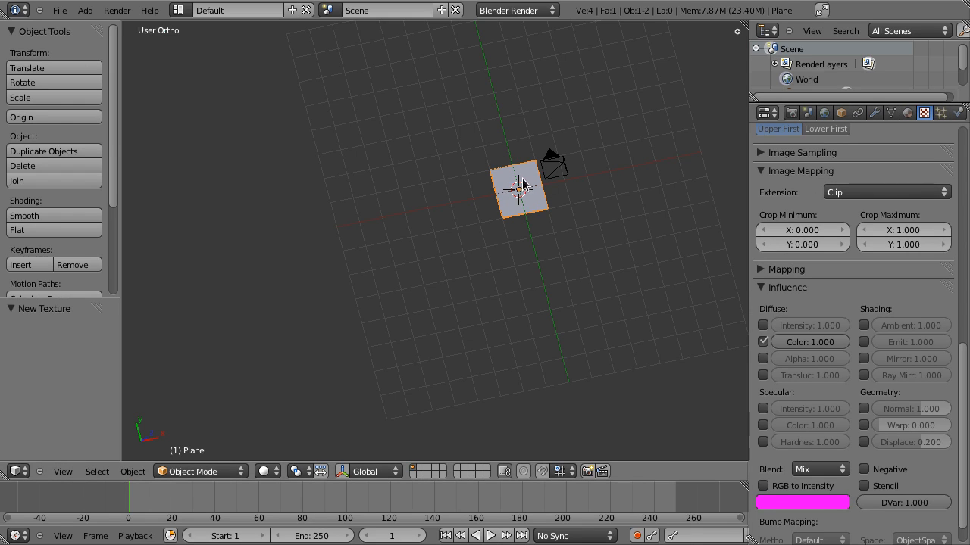
mouse_move(510, 218)
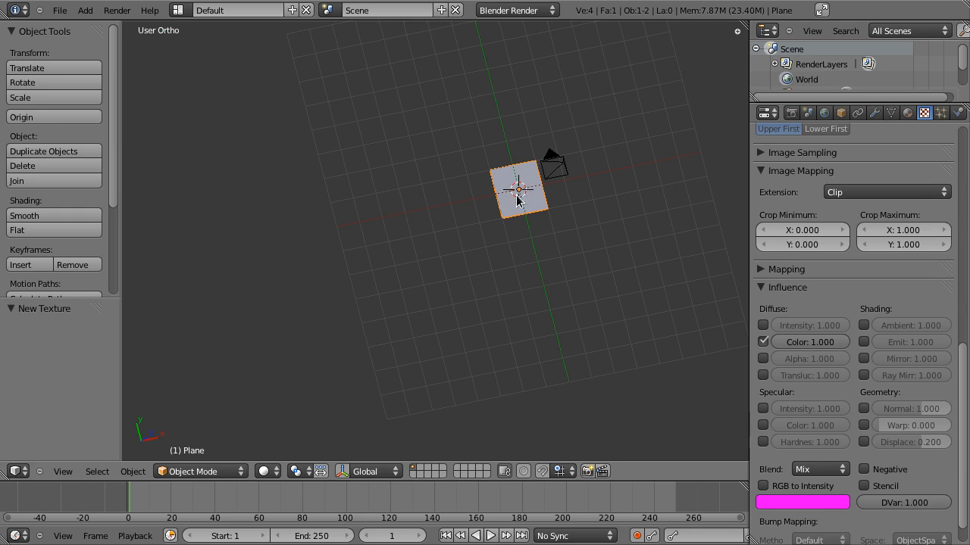
mouse_move(547, 206)
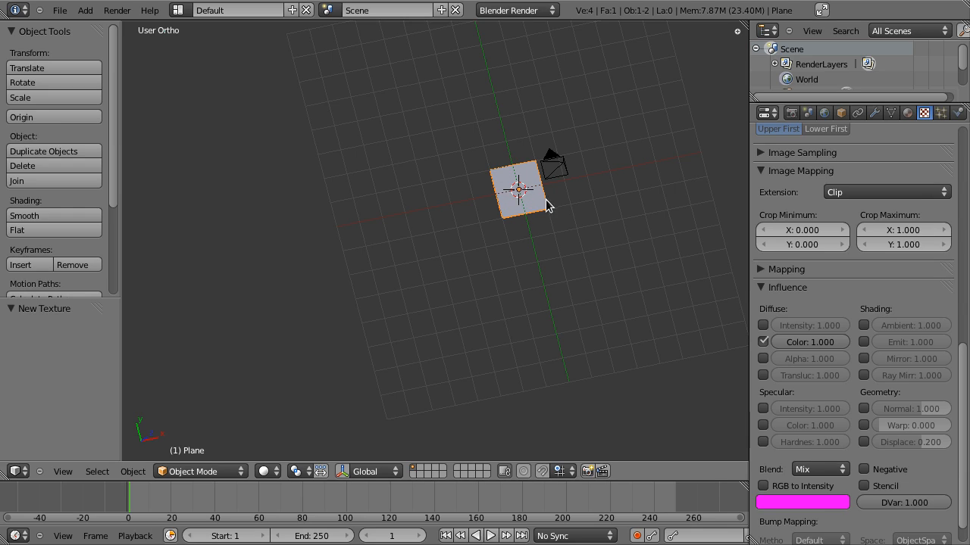
mouse_move(520, 196)
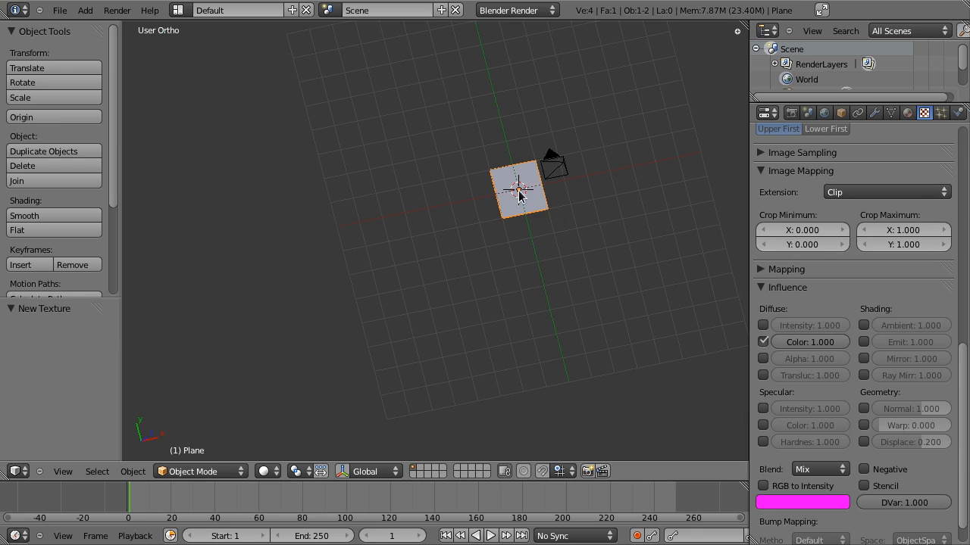
mouse_move(516, 199)
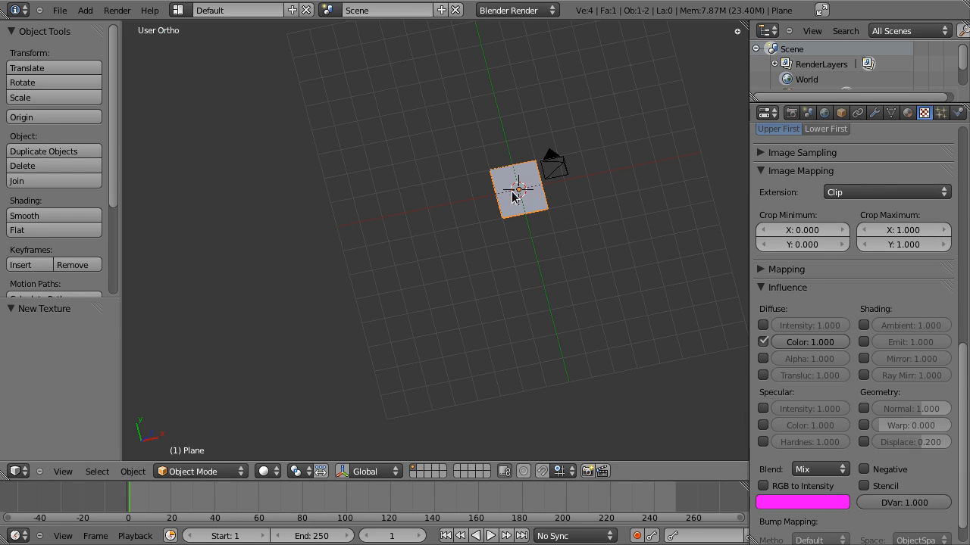
mouse_move(516, 201)
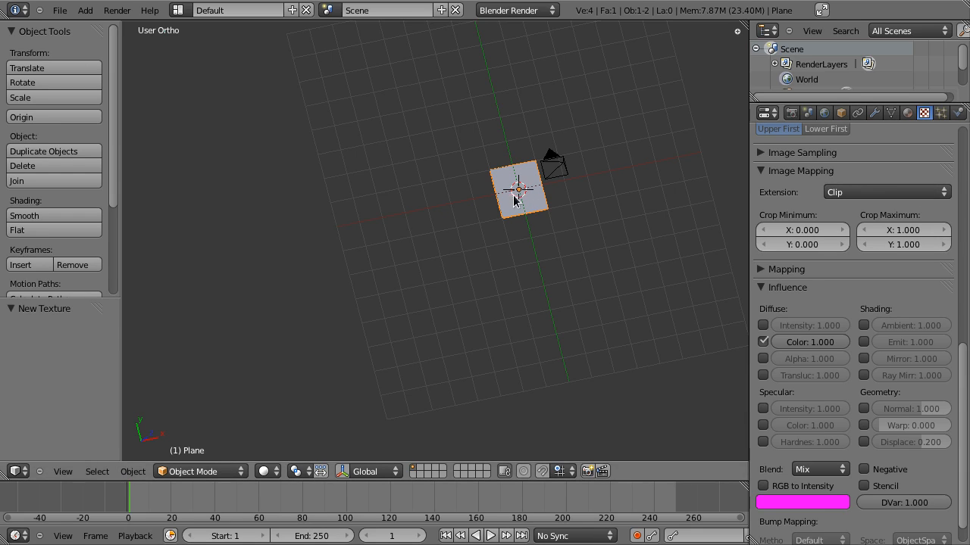
mouse_move(536, 242)
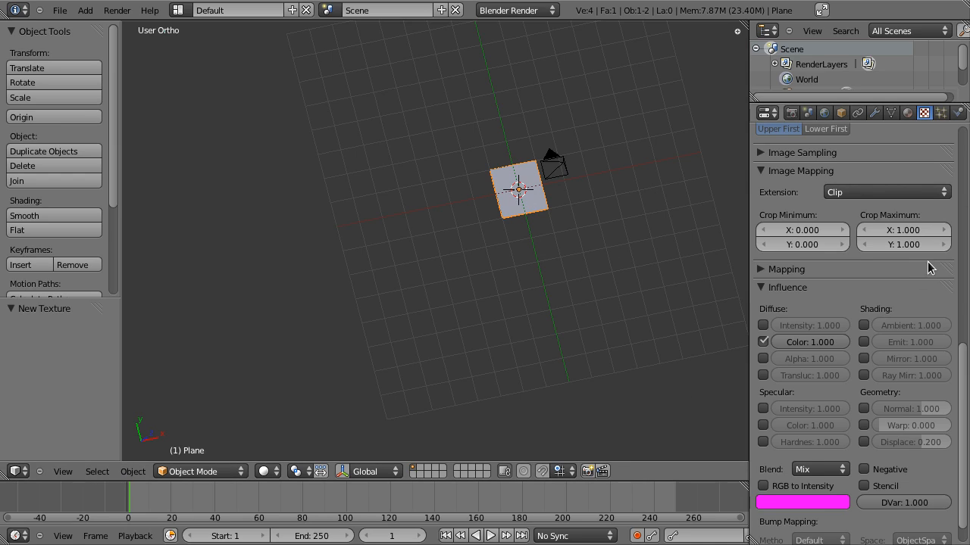
mouse_move(857, 315)
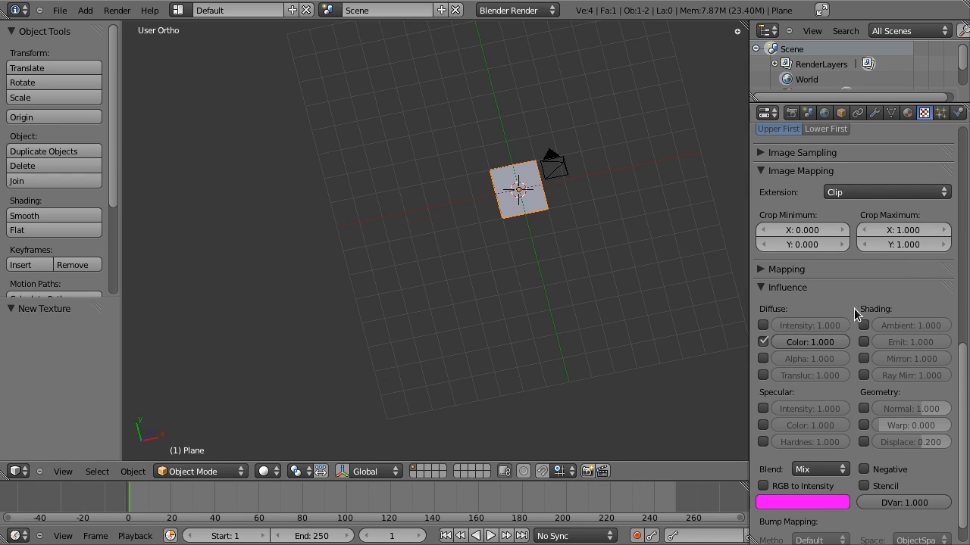
scroll(down, 3)
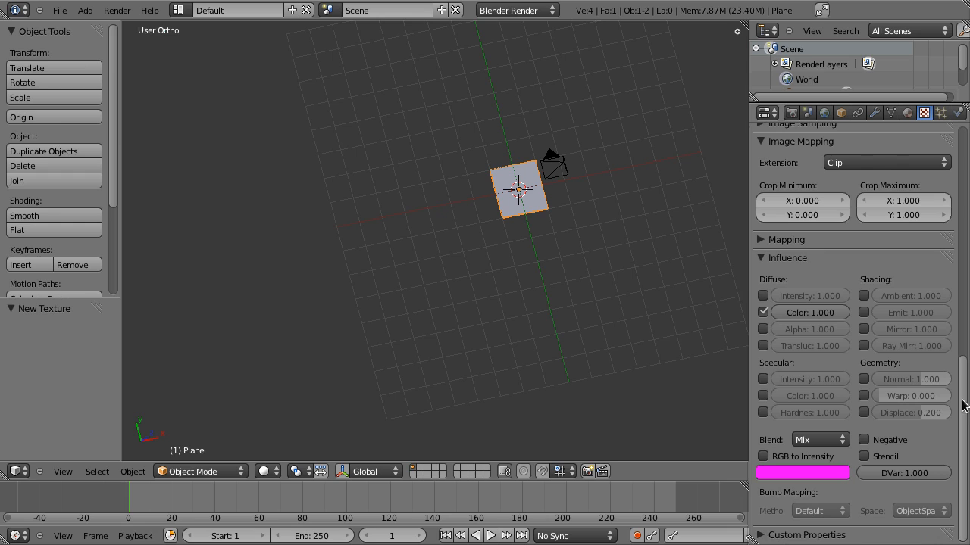
click(761, 239)
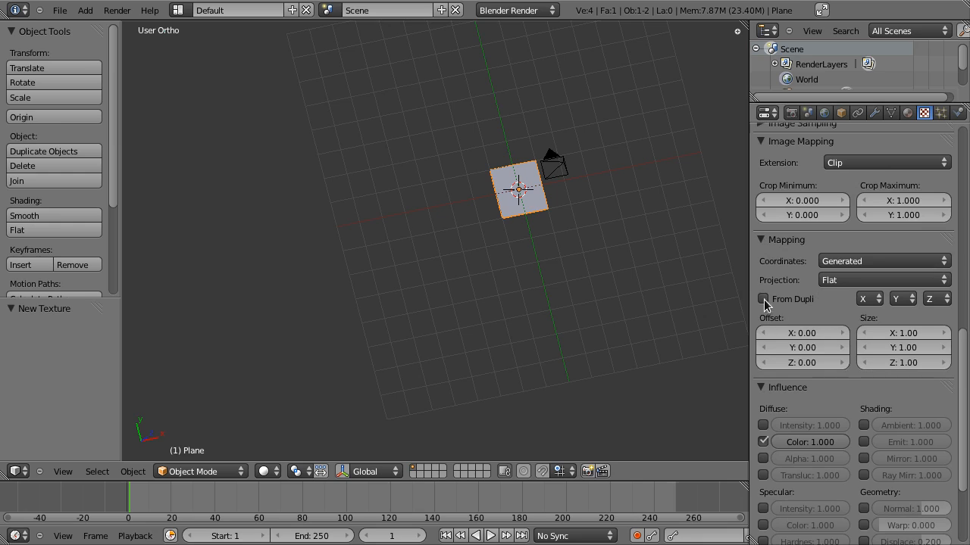
click(762, 240)
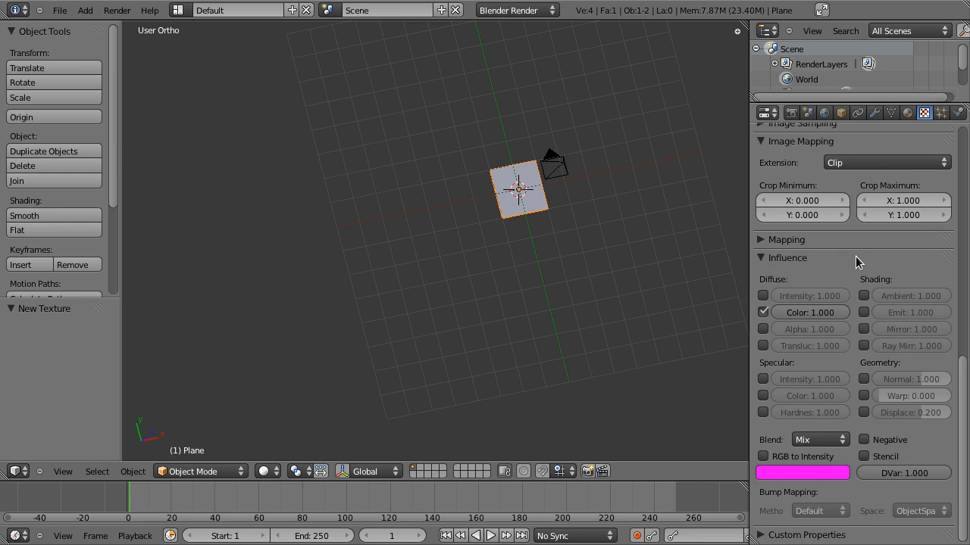
mouse_move(790, 270)
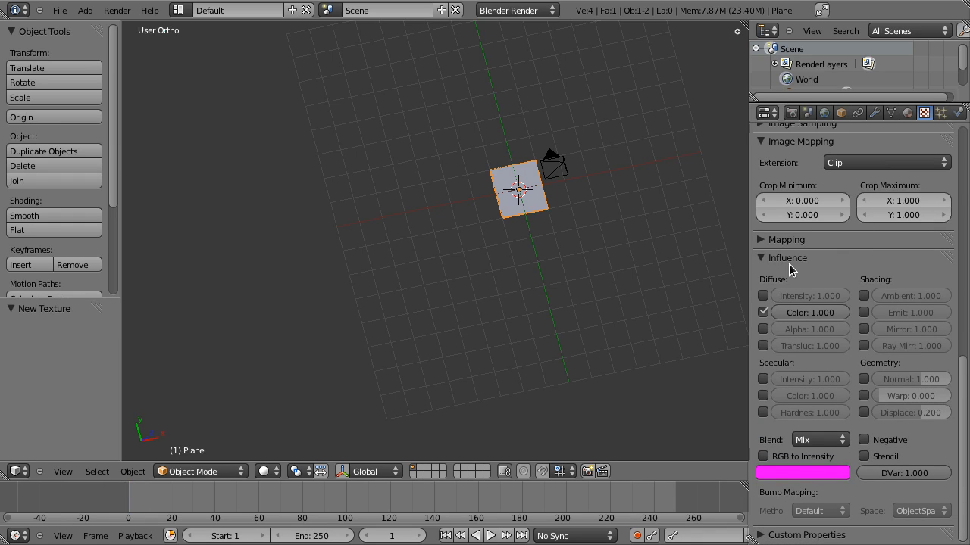
mouse_move(803, 313)
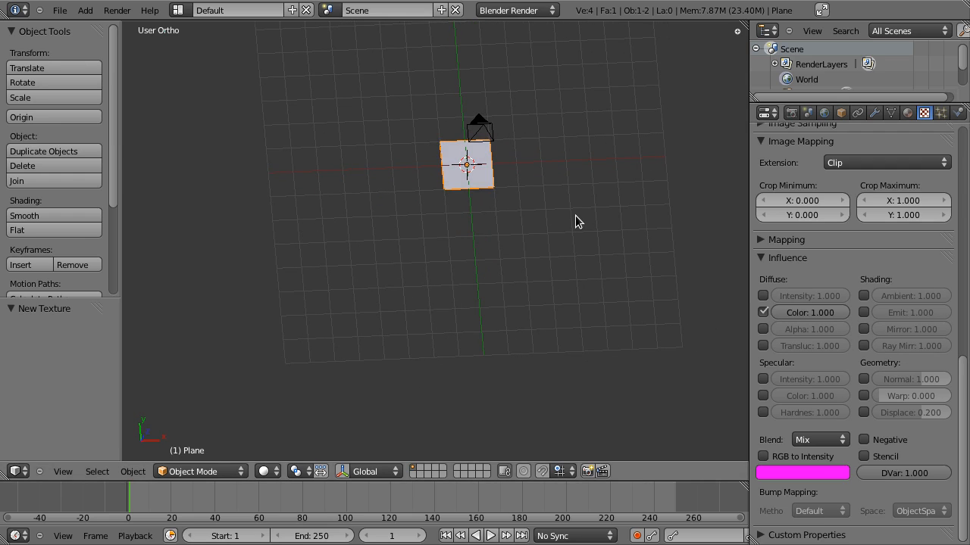
mouse_move(810, 312)
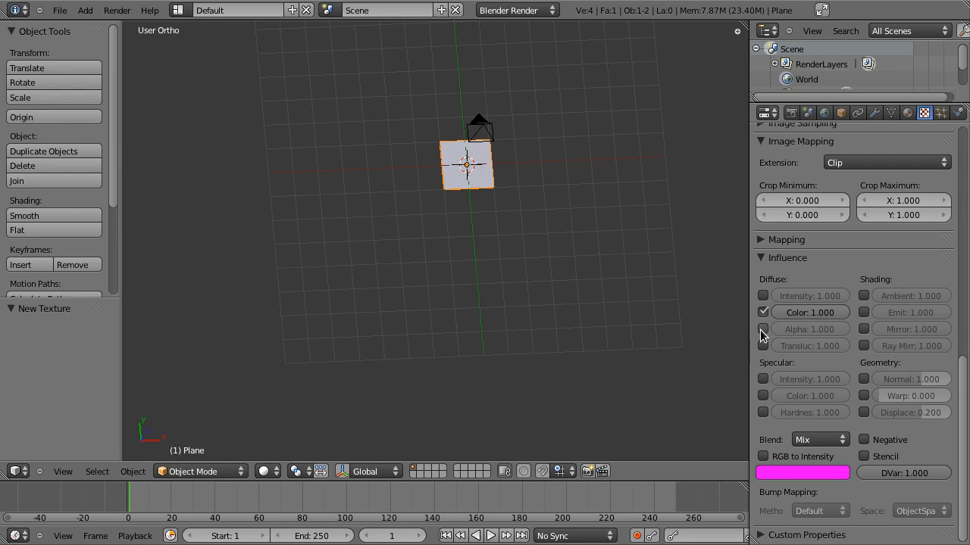
mouse_move(765, 330)
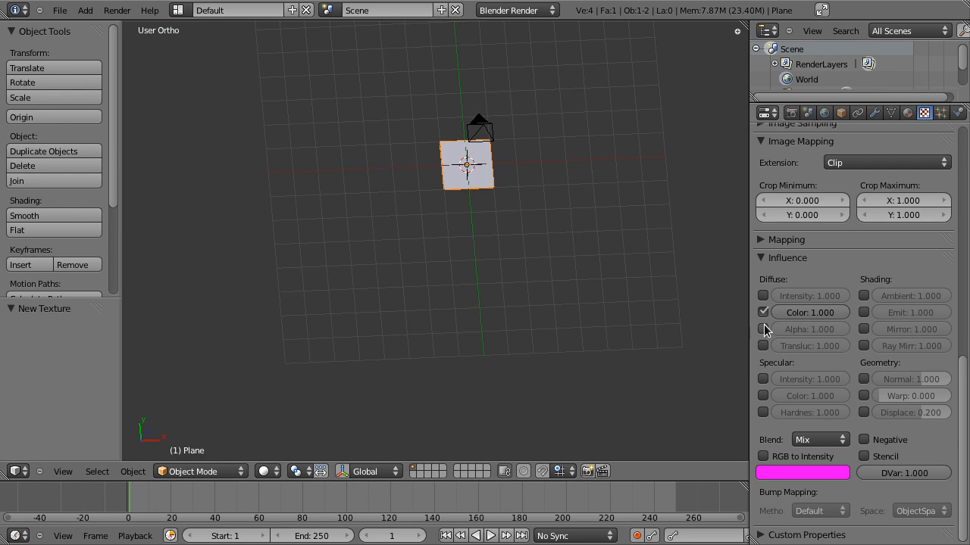
Tick Diffuse Alpha in the wallpaper texture's Influence panel.
click(764, 328)
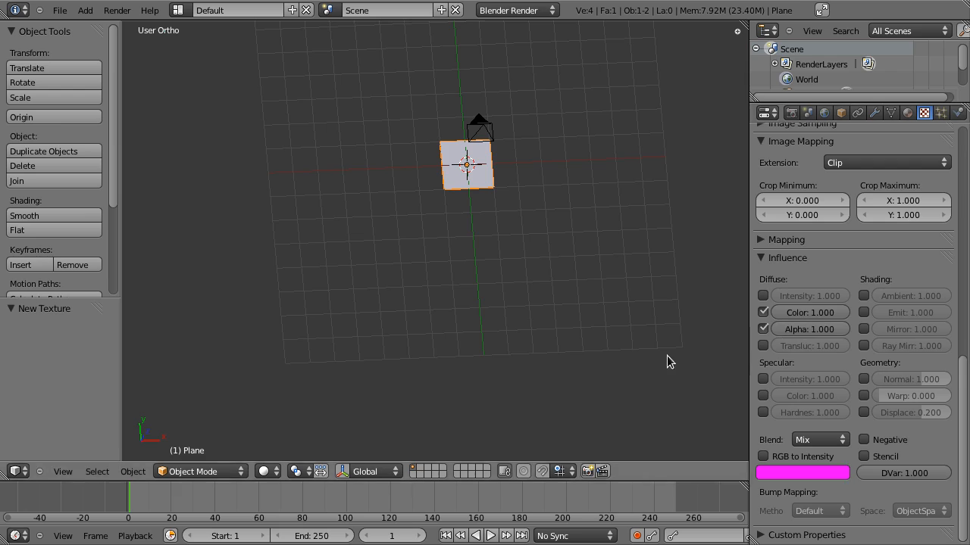
mouse_move(532, 330)
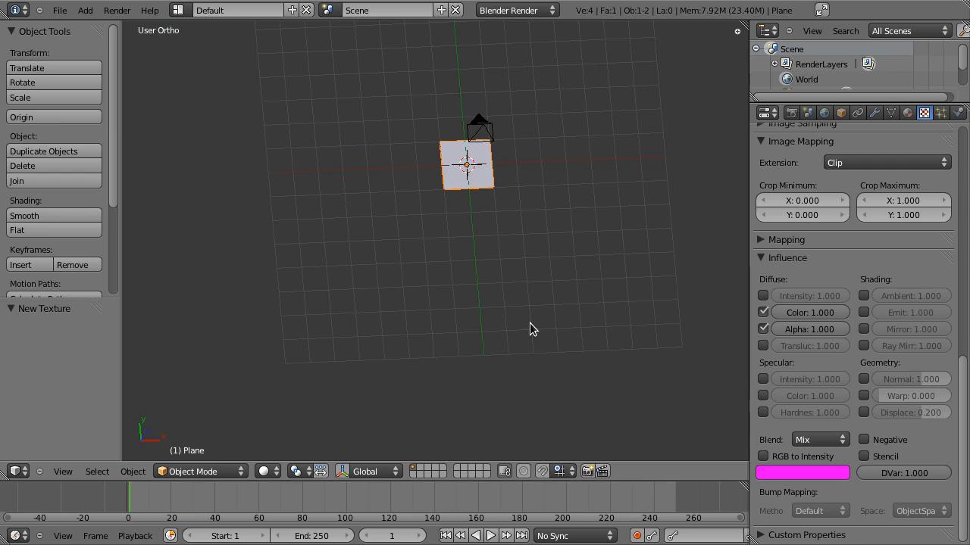
mouse_move(805, 294)
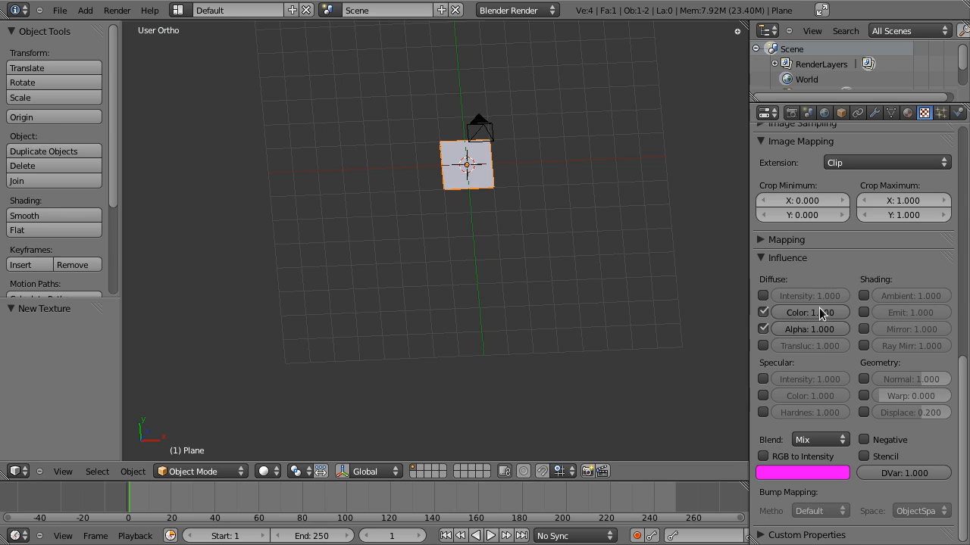
mouse_move(817, 322)
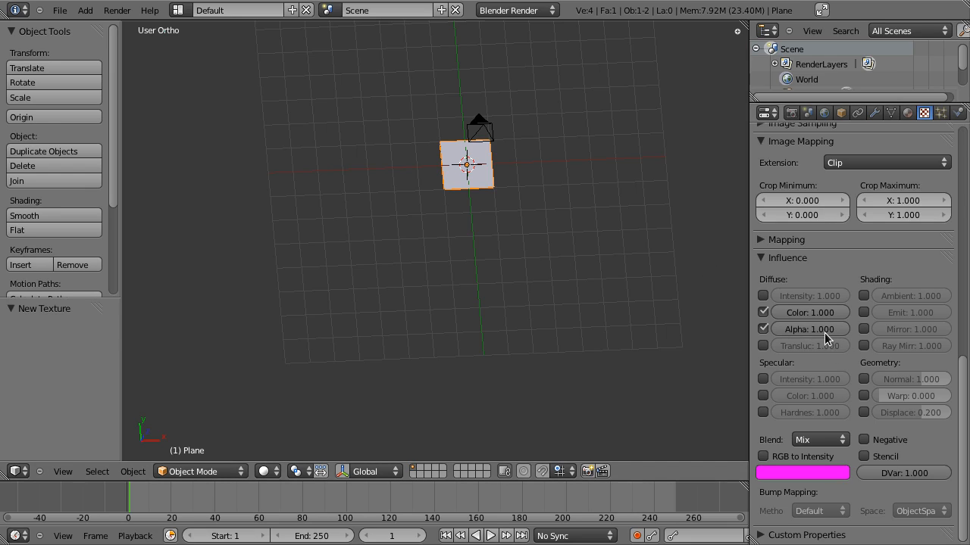
mouse_move(809, 328)
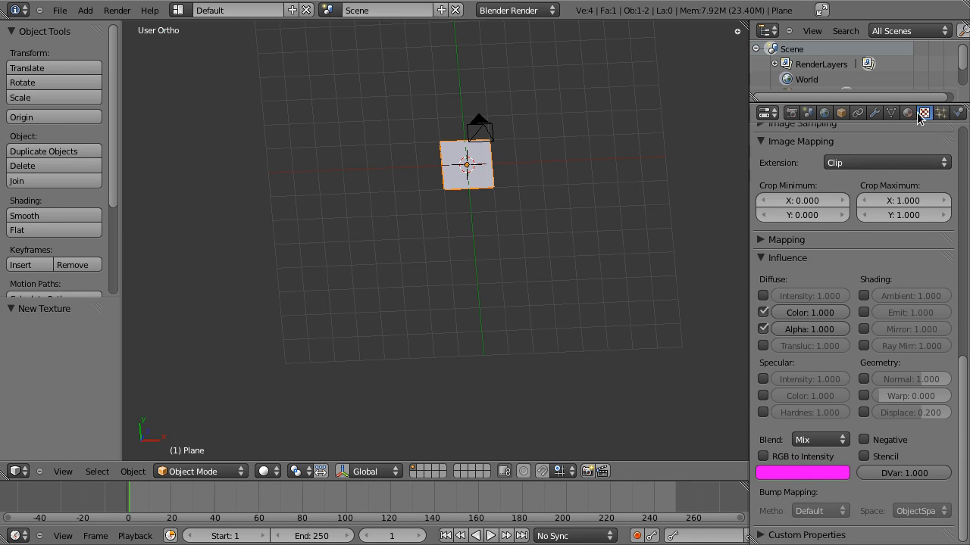
Set the wallpaper texture's mapping coordinates from Generated to UV.
click(907, 113)
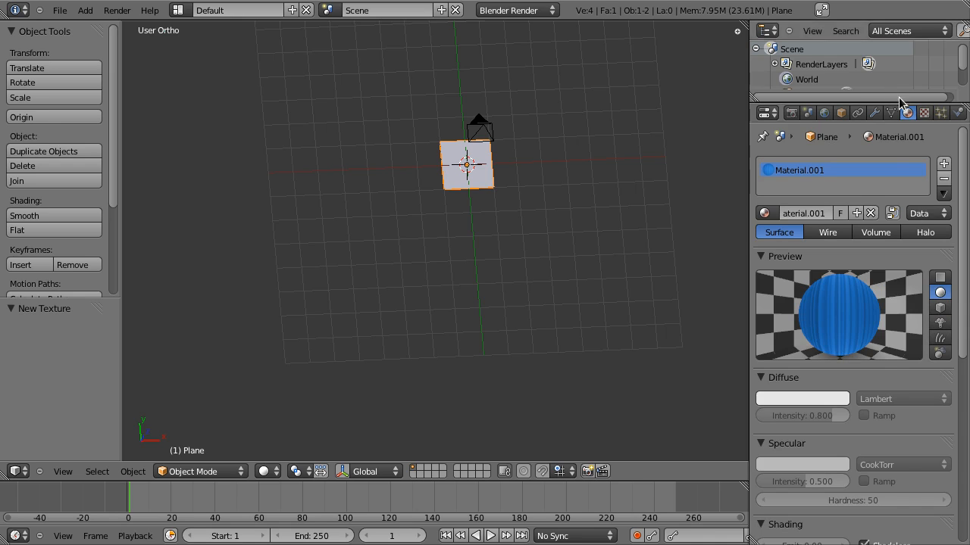
click(923, 113)
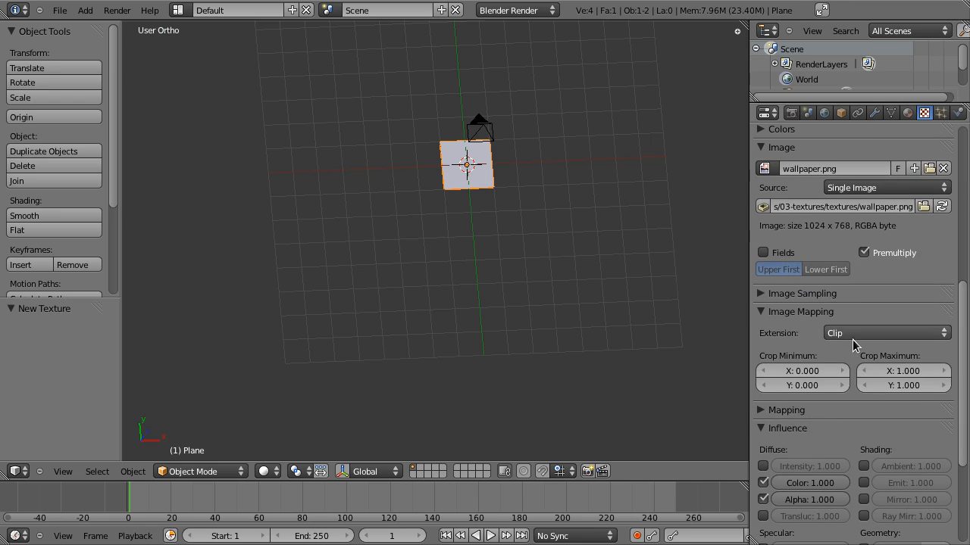
click(786, 410)
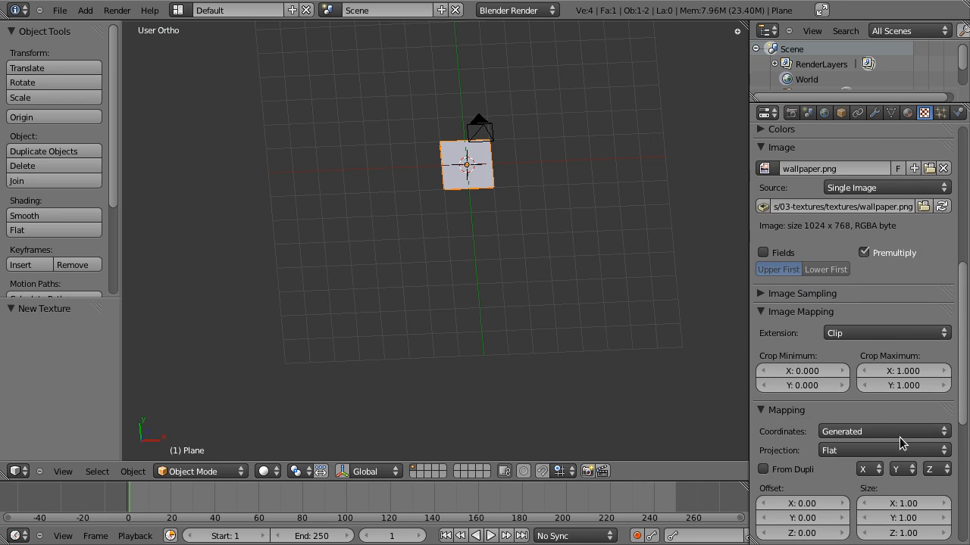
click(882, 431)
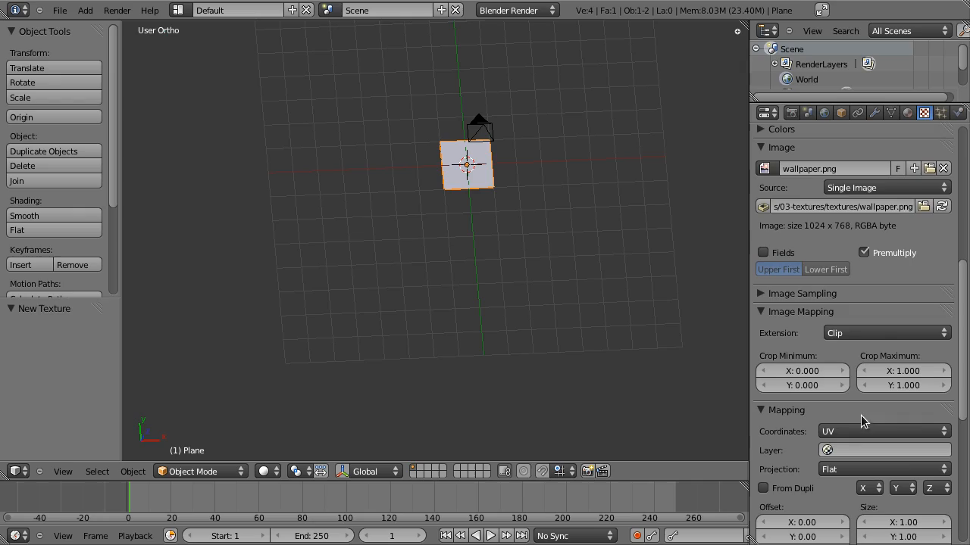